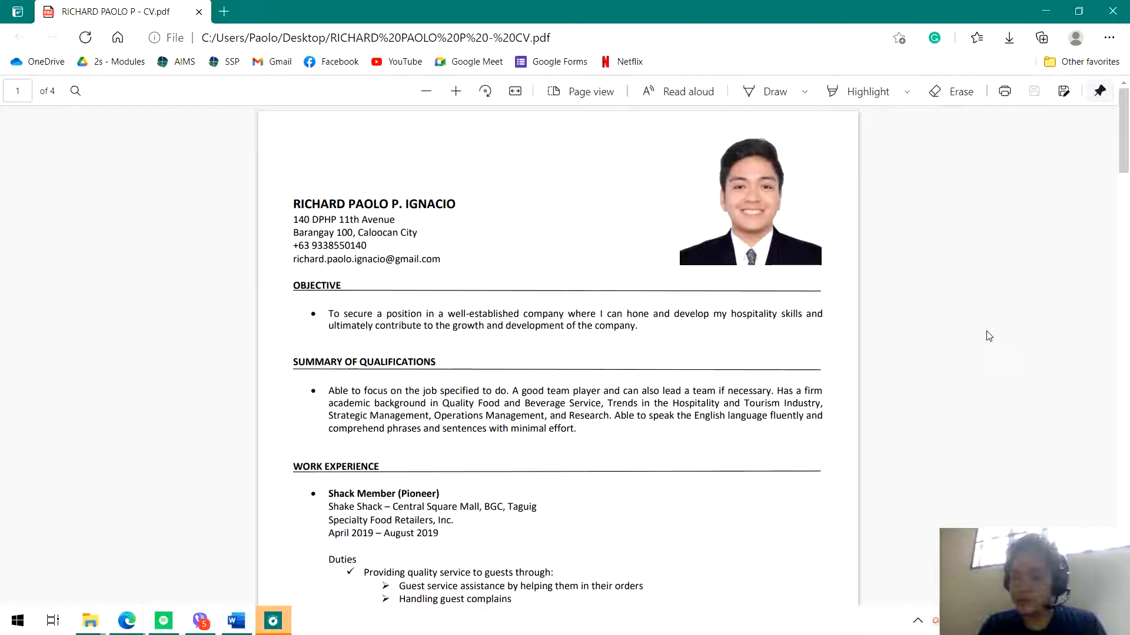
mouse_move(989, 339)
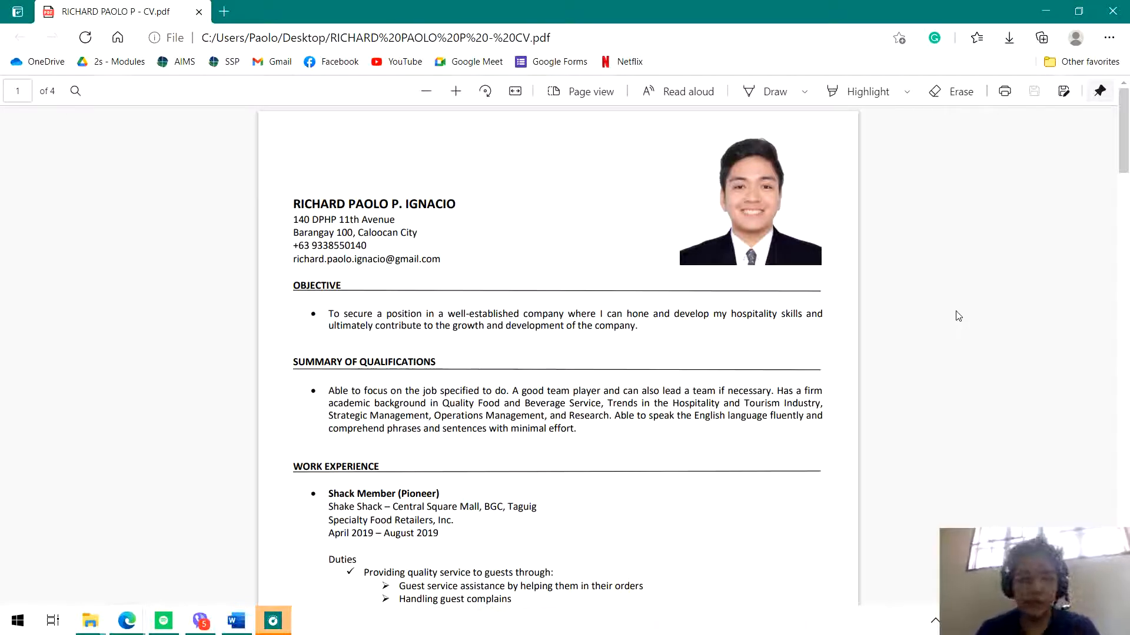
mouse_move(953, 315)
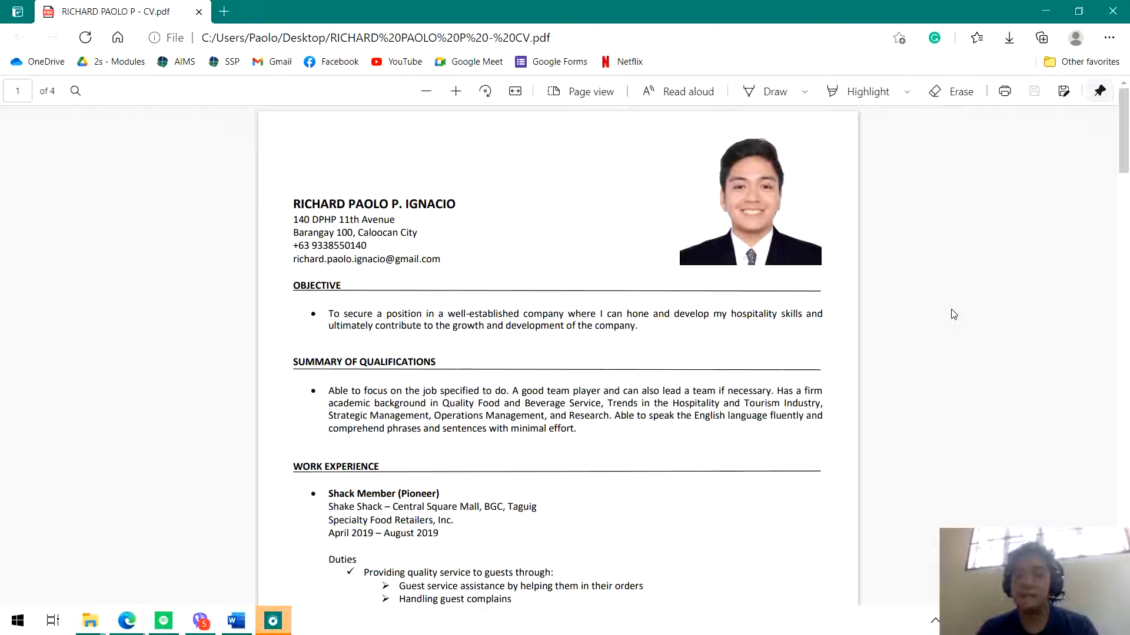
mouse_move(920, 277)
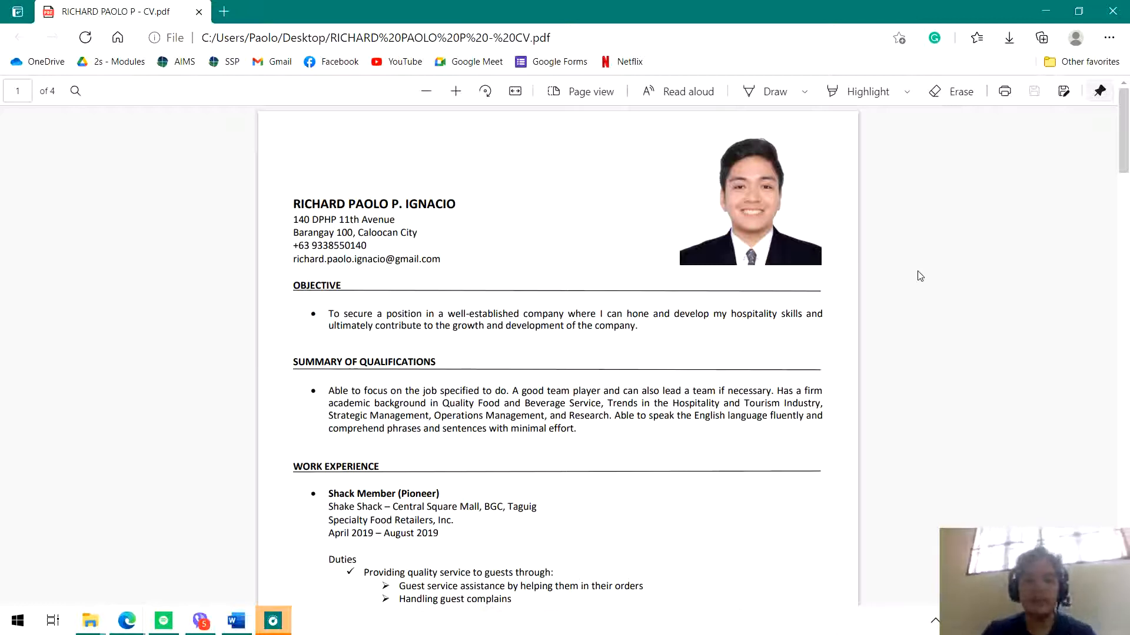
mouse_move(528, 258)
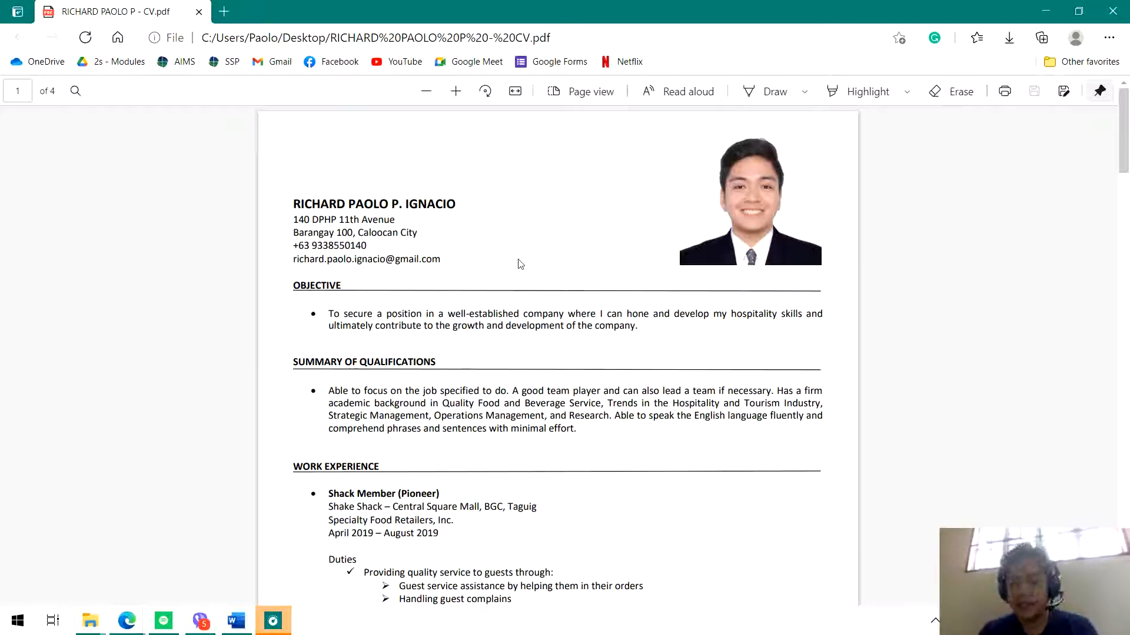
mouse_move(516, 267)
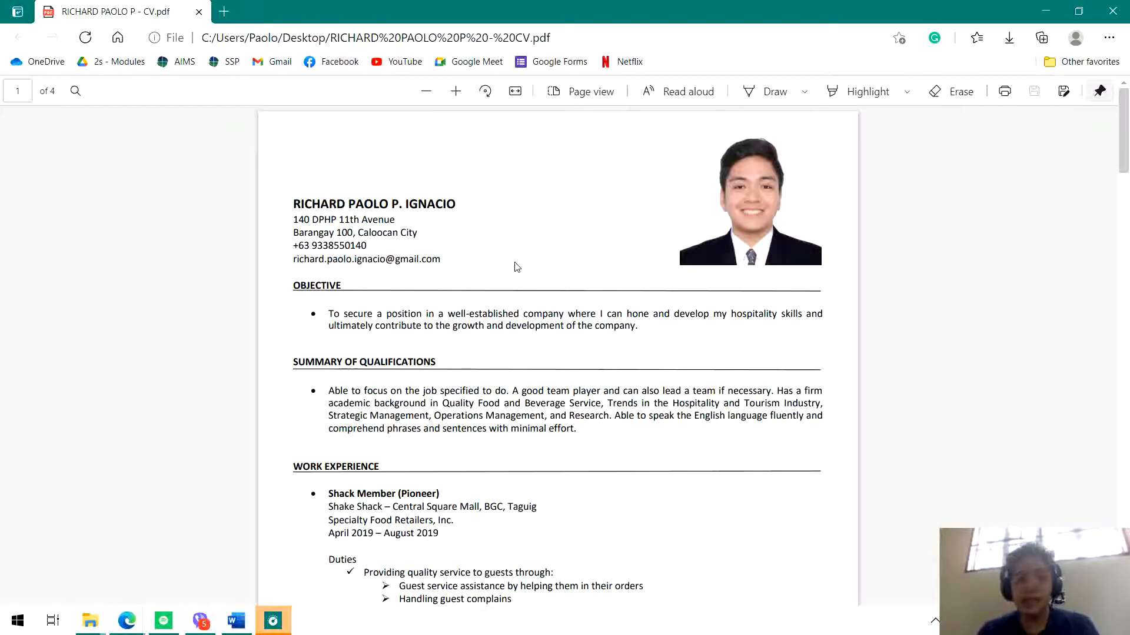
mouse_move(480, 215)
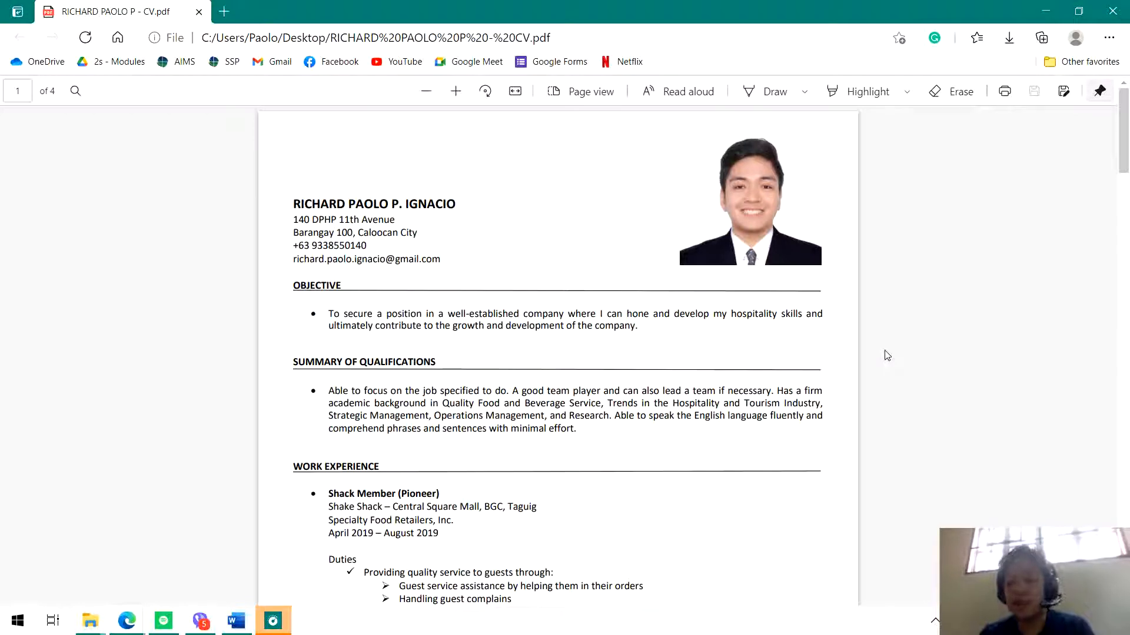
mouse_move(762, 174)
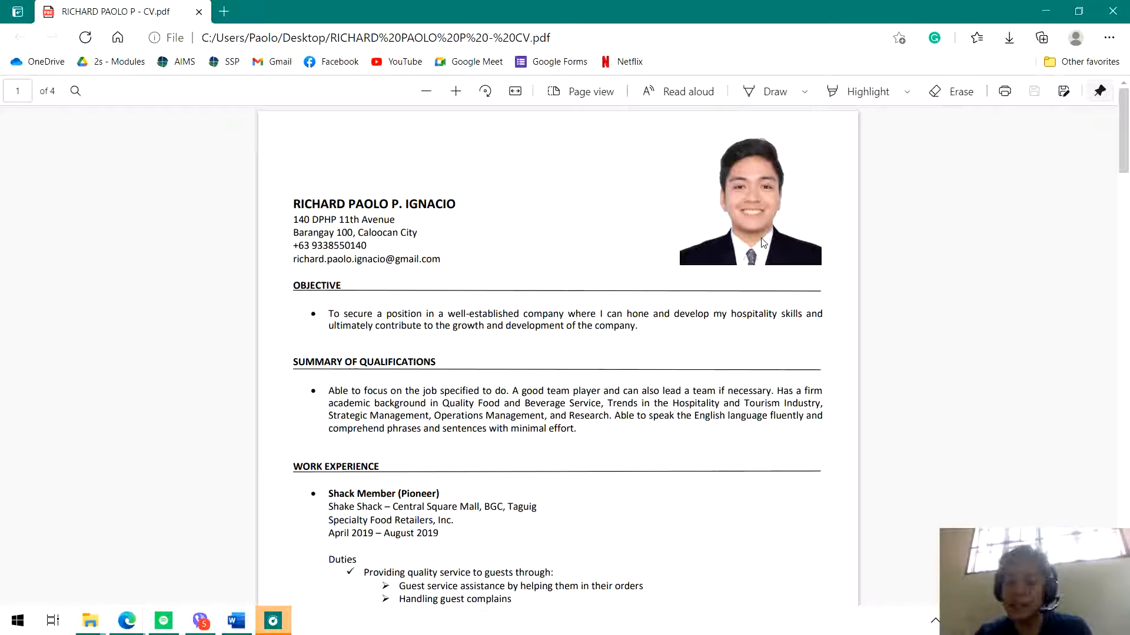
mouse_move(674, 226)
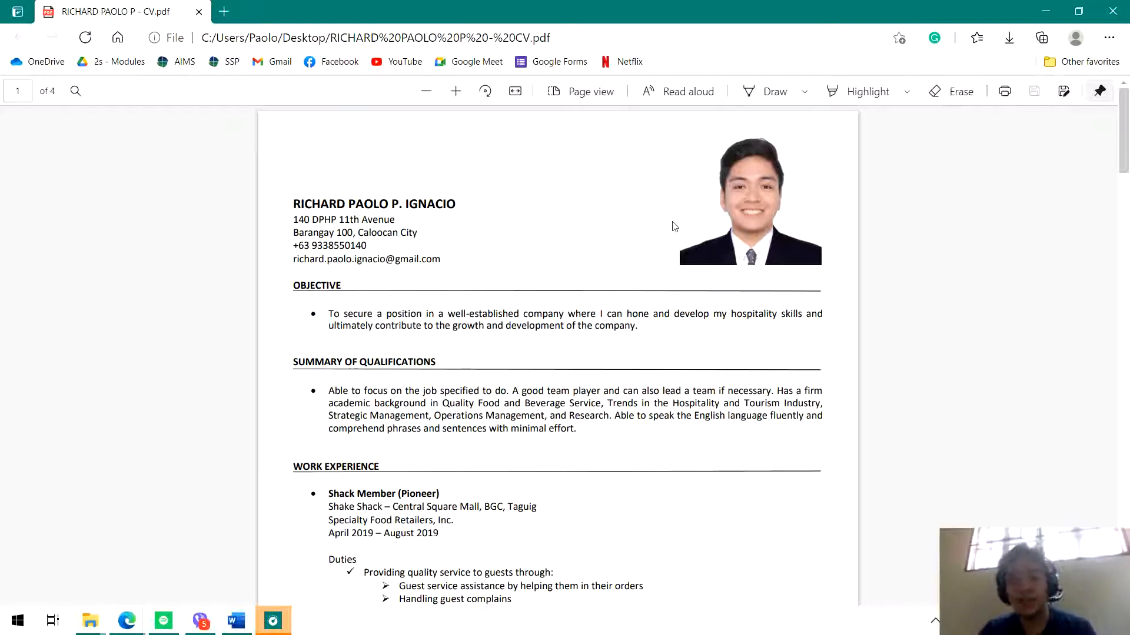
mouse_move(689, 287)
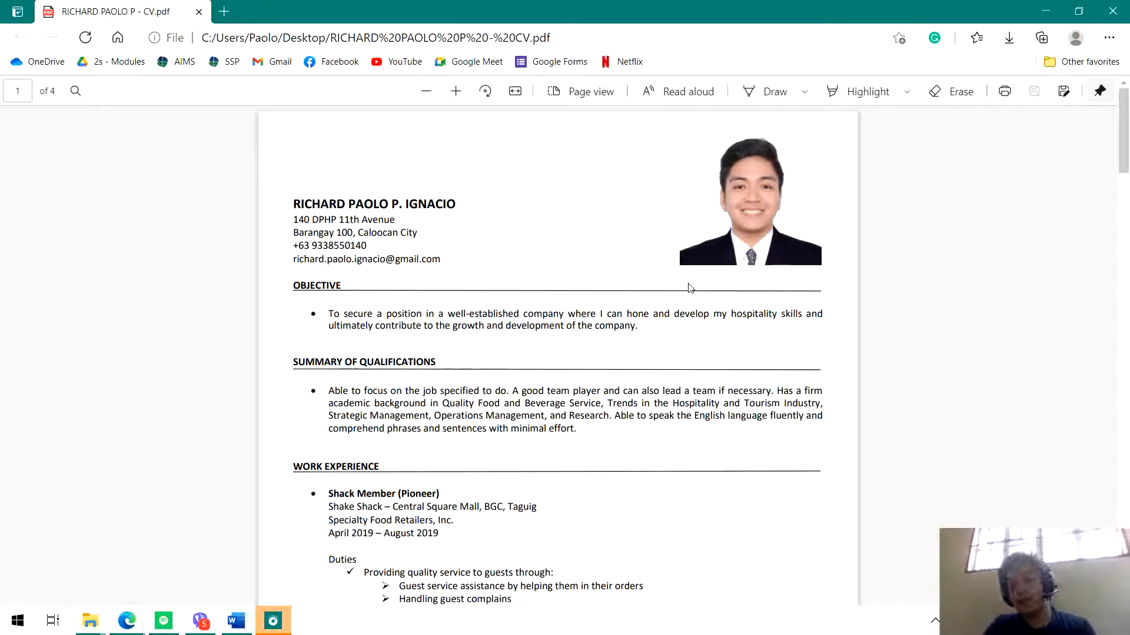
Bring up the finished four-page CV PDF in Edge and select a heading line on its first page.
double_click(317, 285)
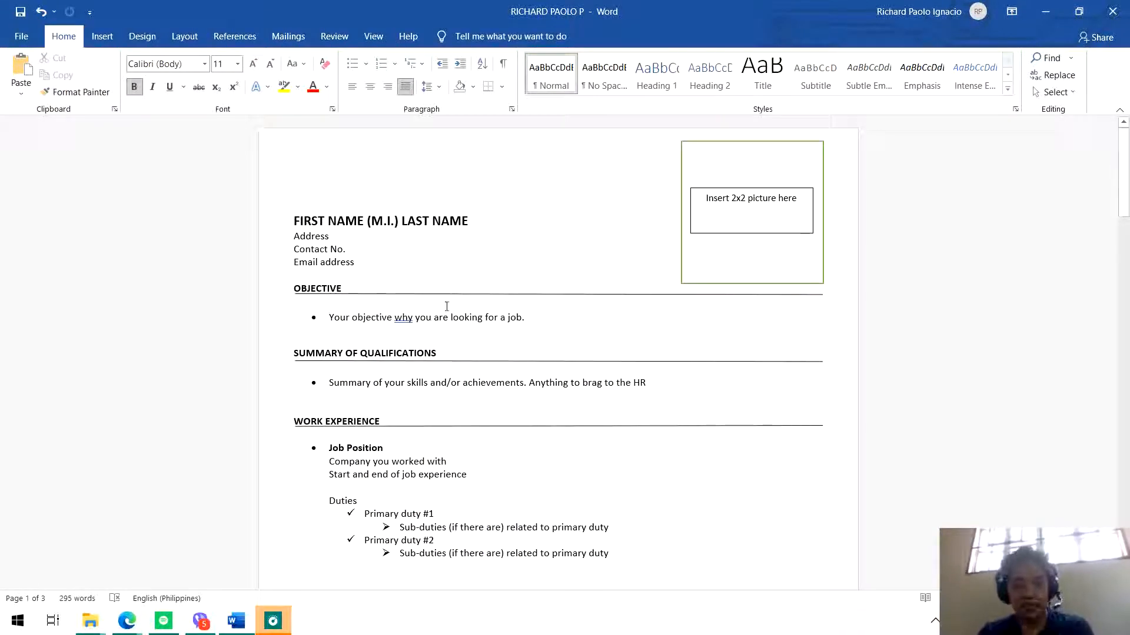
left_click_drag(328, 317, 524, 317)
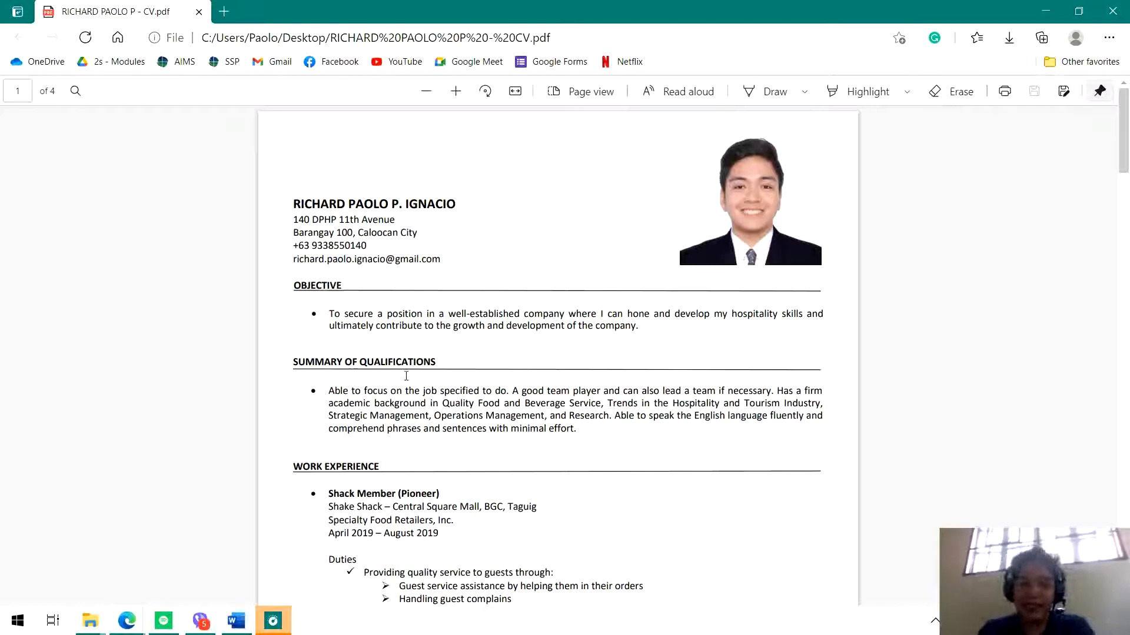
double_click(363, 361)
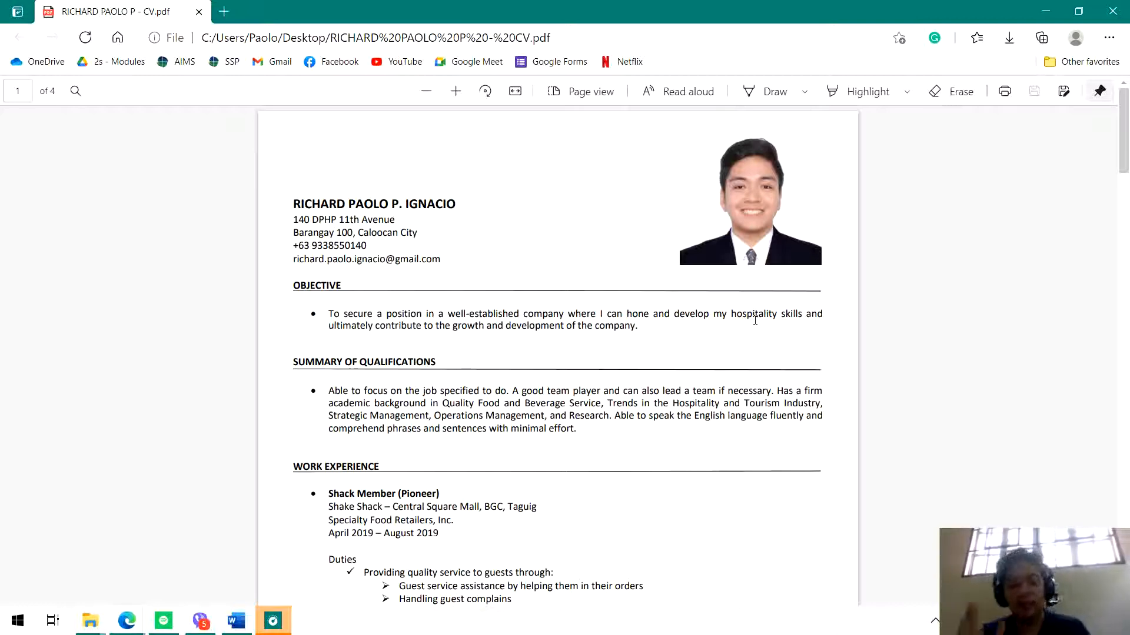
Return to the Word CV template and pick a line in its opening section.
left_click(234, 620)
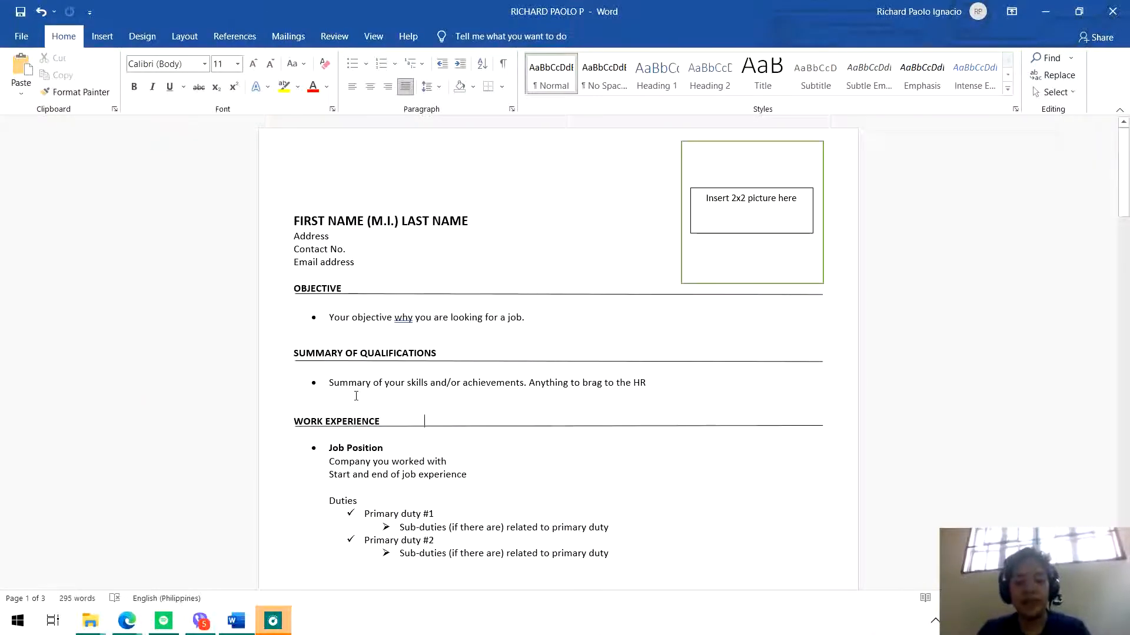
triple_click(487, 383)
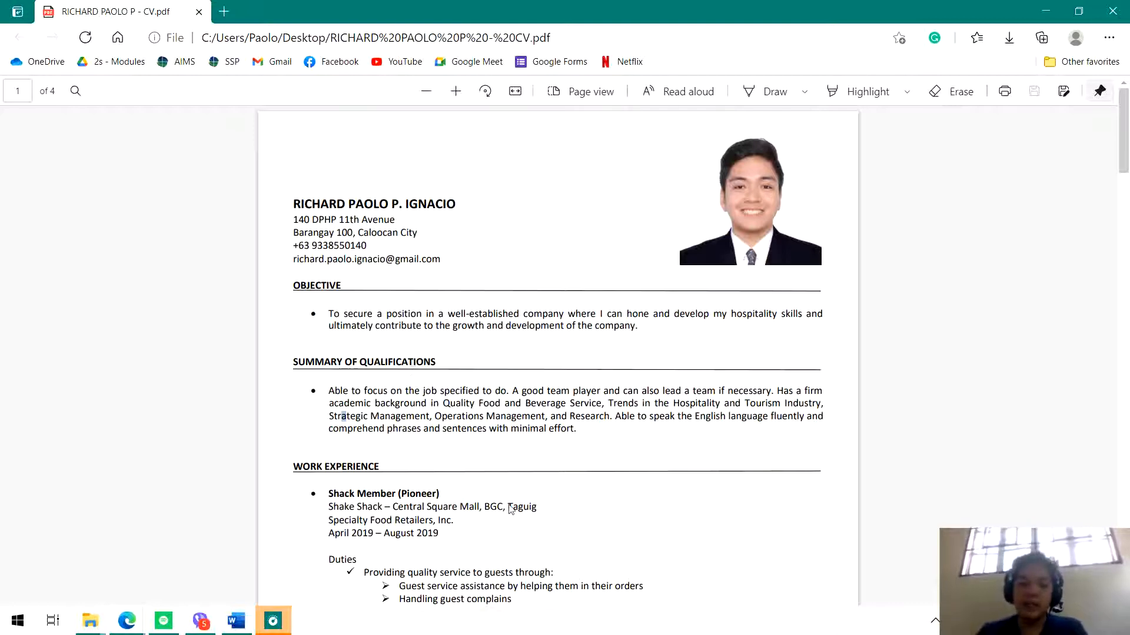
right_click(439, 403)
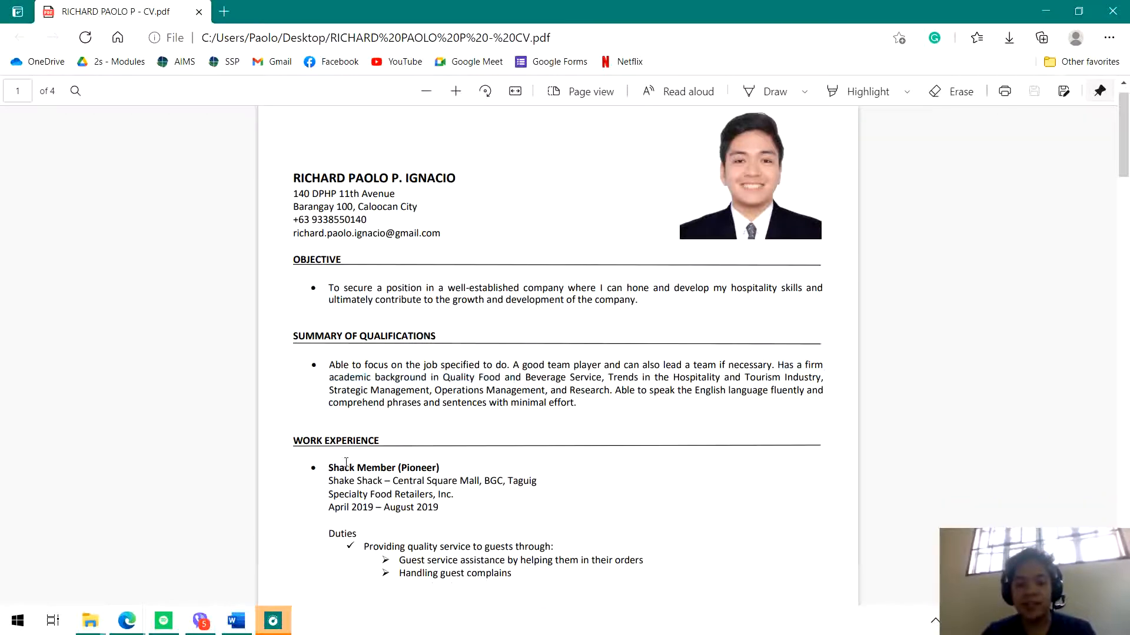
scroll("down", 3)
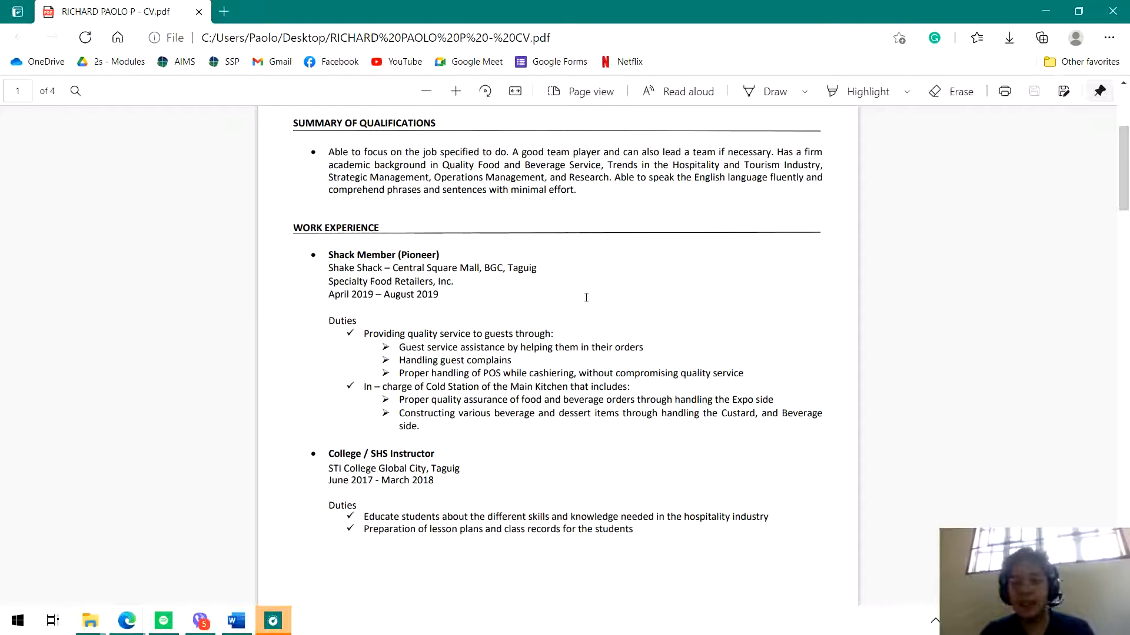
double_click(384, 254)
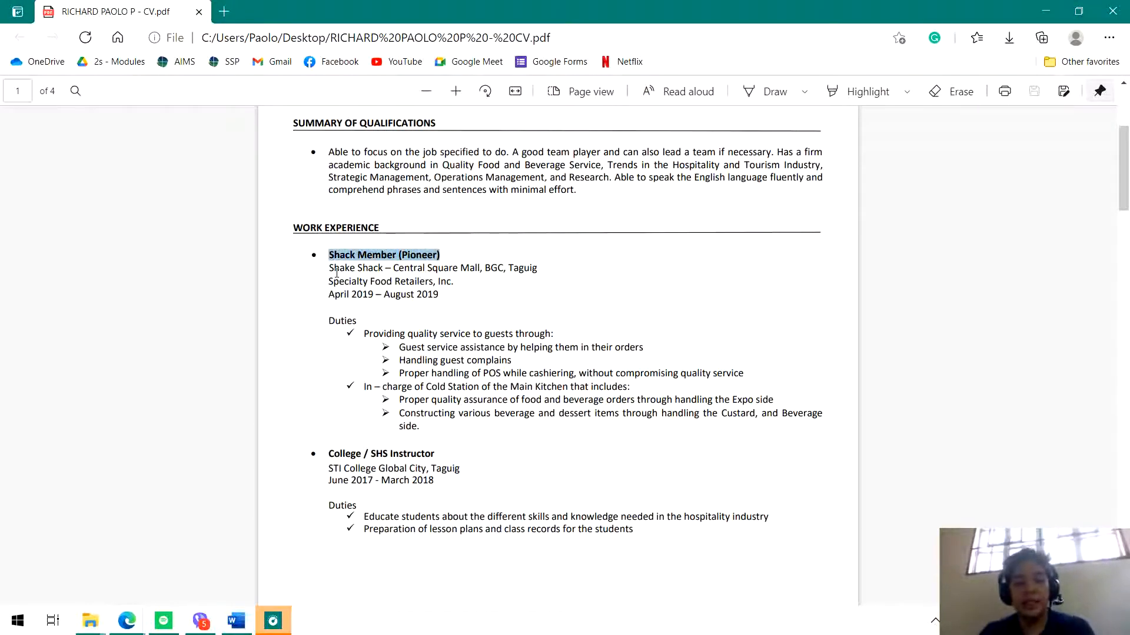
left_click_drag(329, 267, 426, 268)
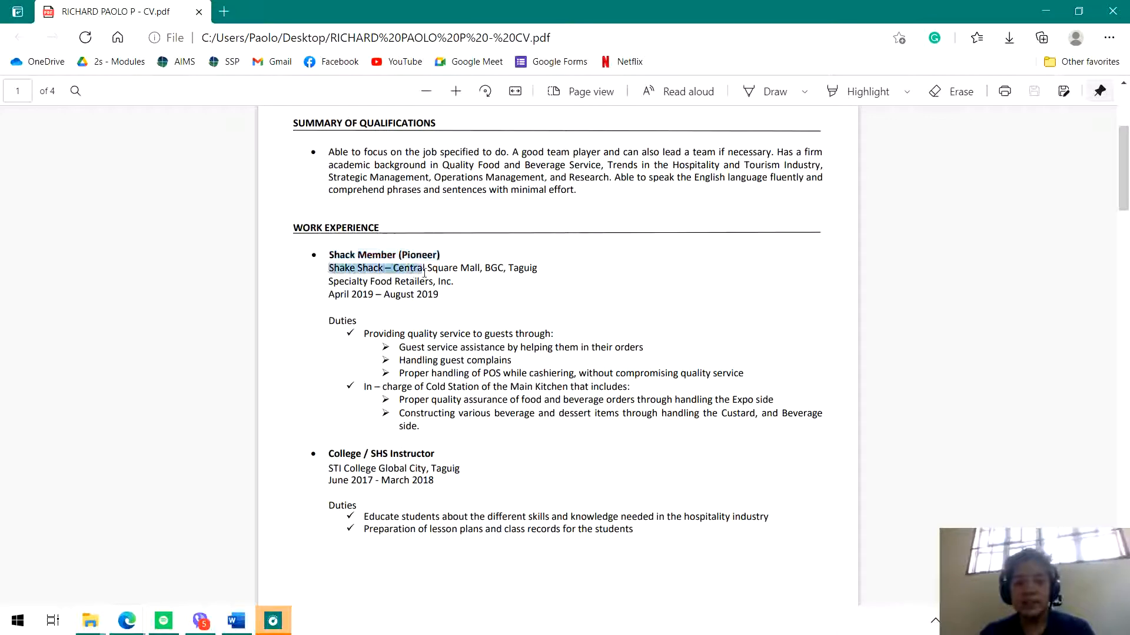
left_click_drag(328, 268, 454, 282)
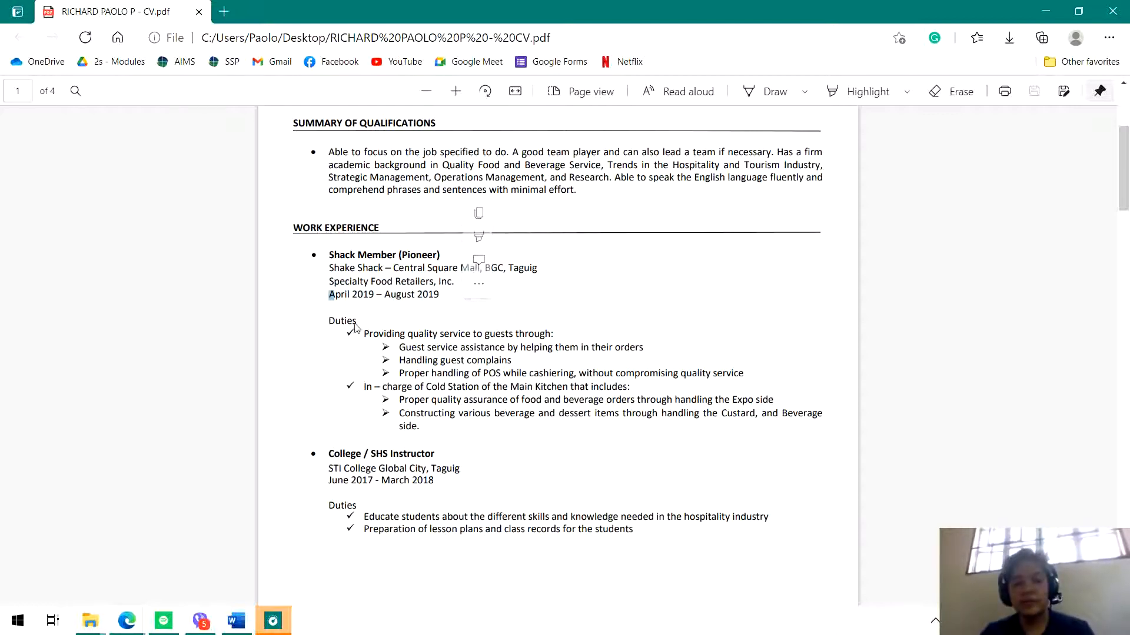
left_click_drag(328, 321, 556, 468)
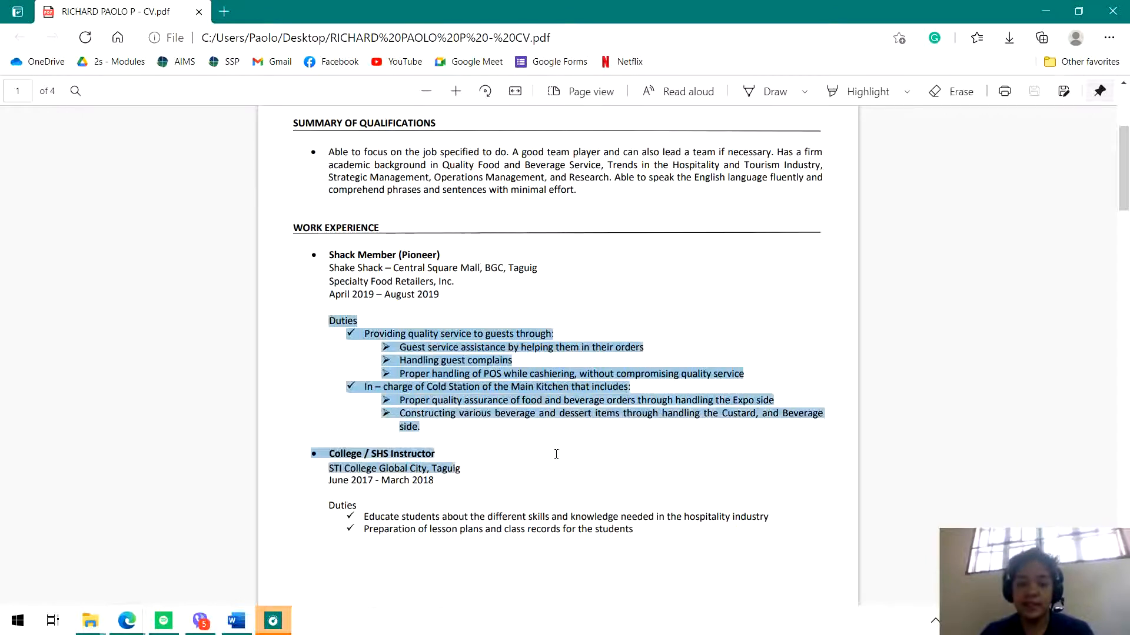
left_click(442, 501)
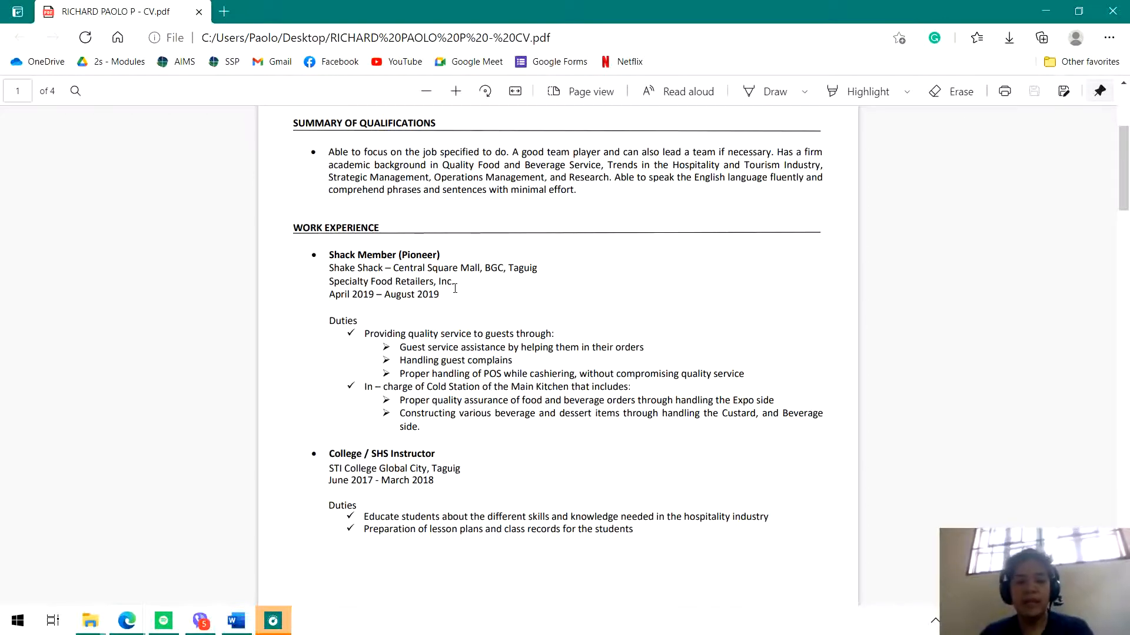
Select the College / SHS Instructor entry, then the Customer Service Agent title, company, dates and duties on page two.
scroll("down", 3)
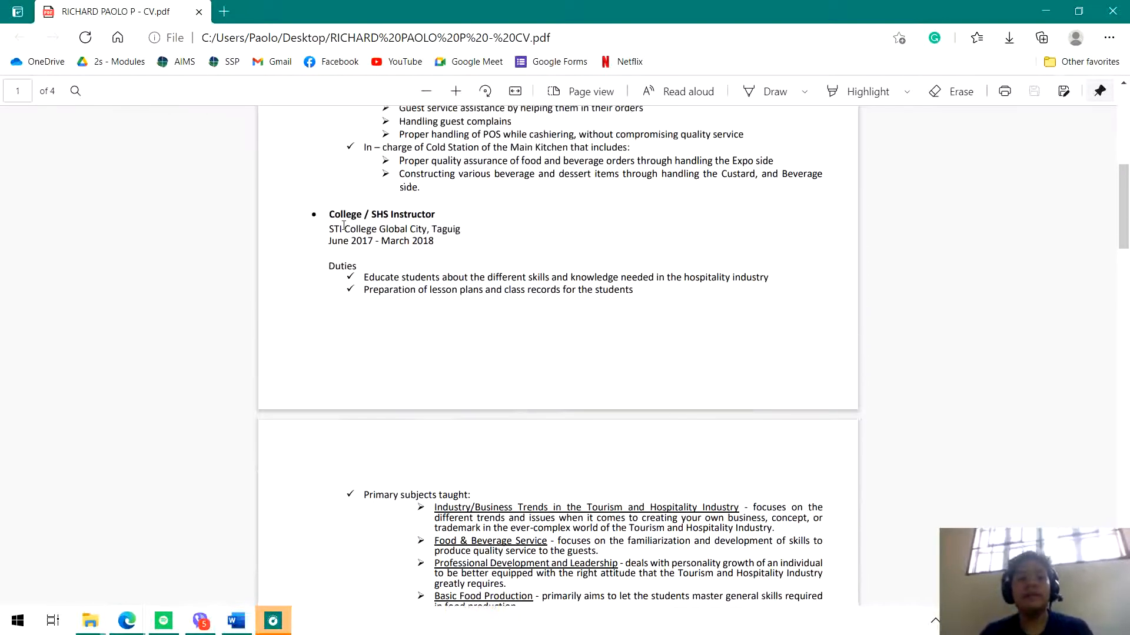
left_click_drag(328, 214, 460, 230)
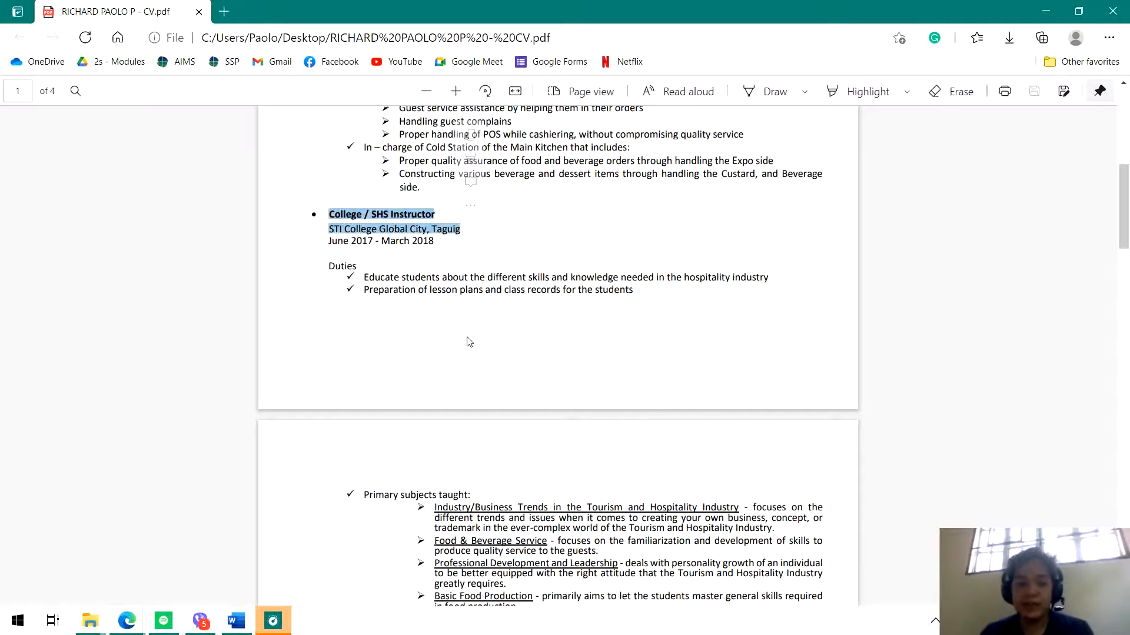
scroll("down", 3)
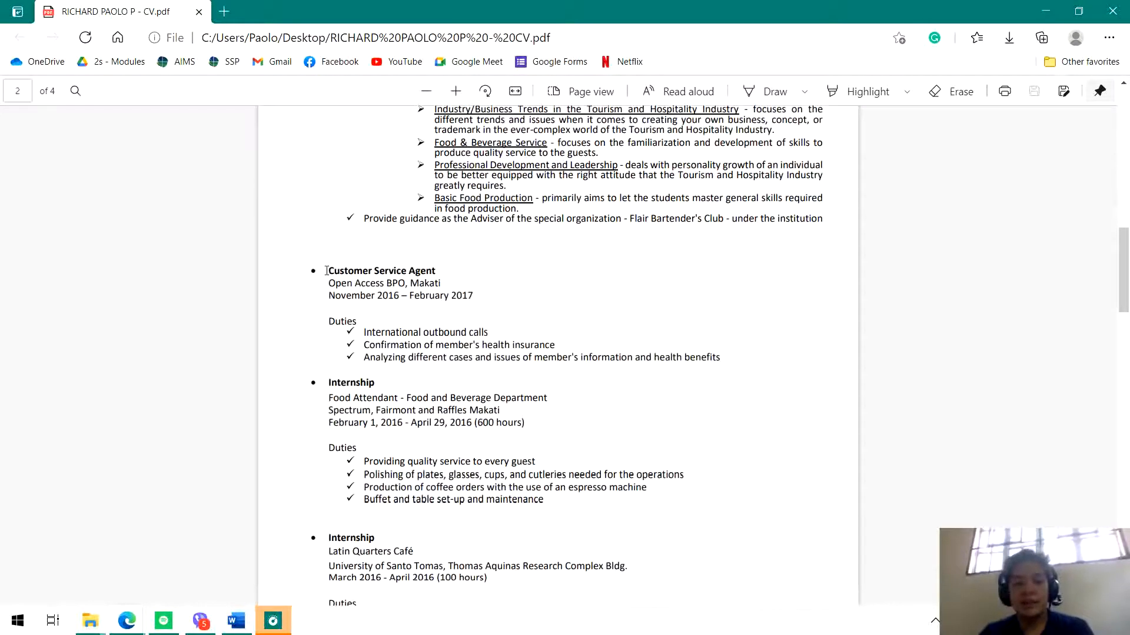
left_click_drag(328, 271, 473, 295)
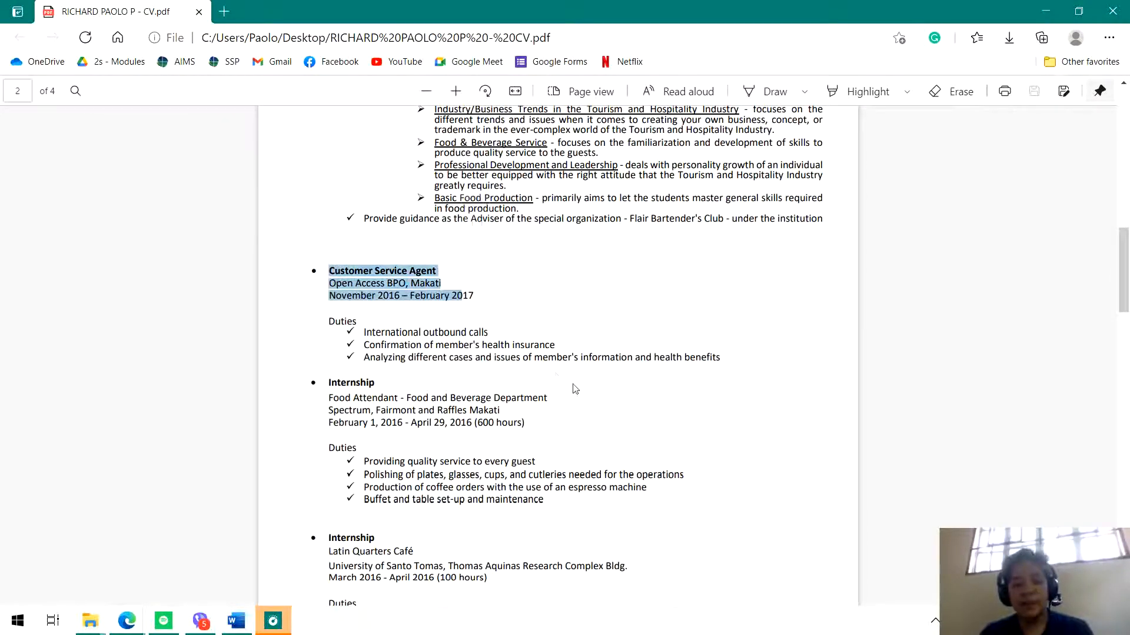
scroll("down", 3)
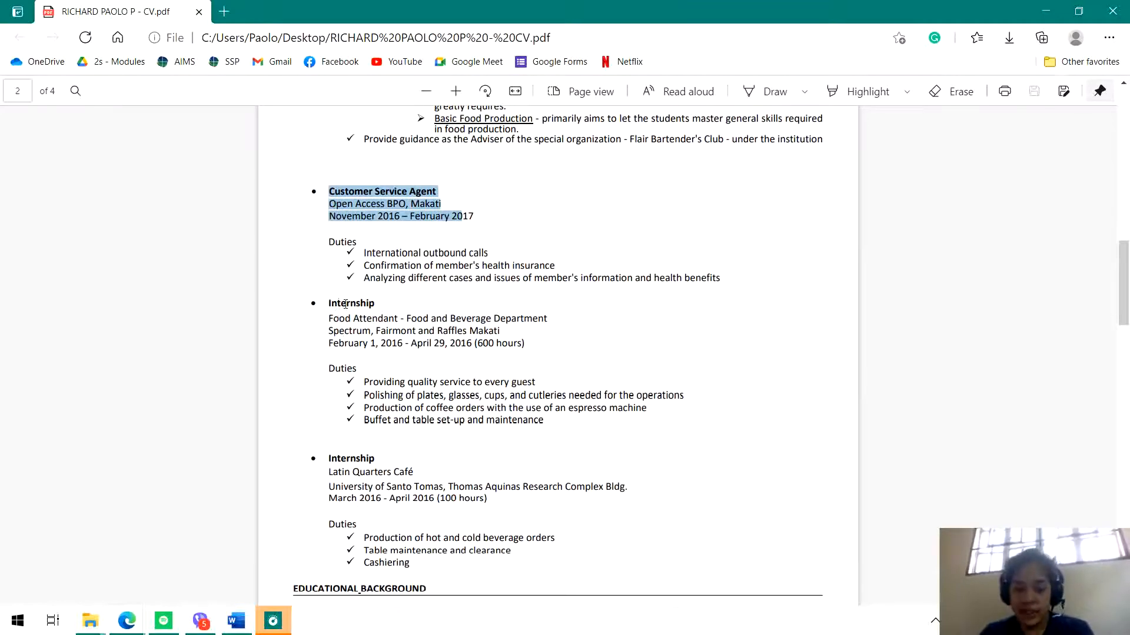
left_click_drag(328, 319, 544, 420)
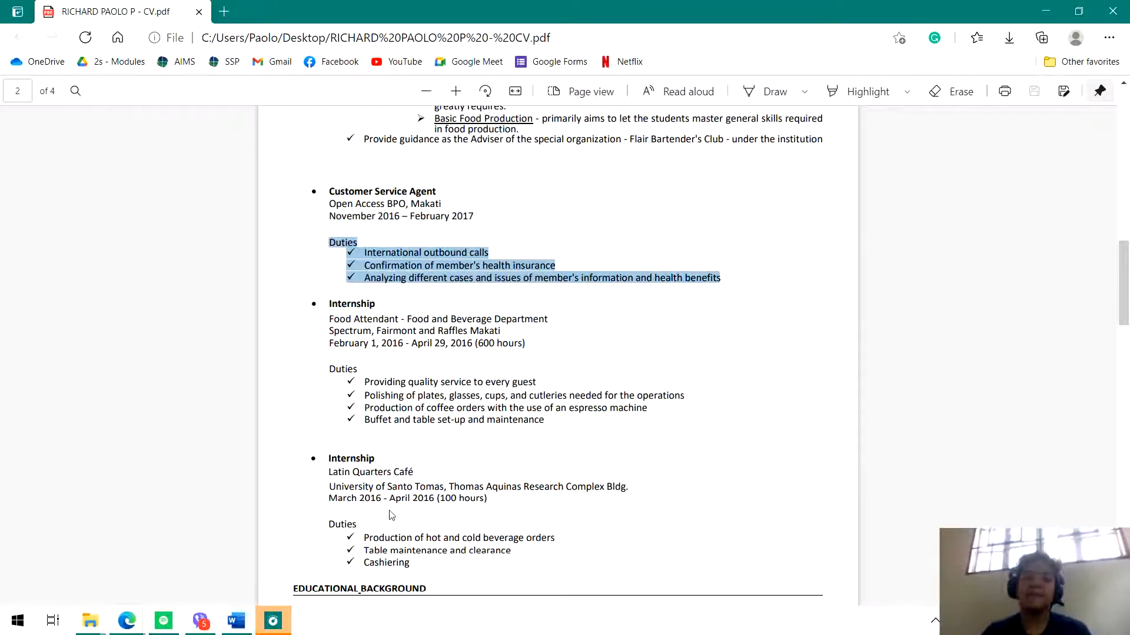
scroll("down", 3)
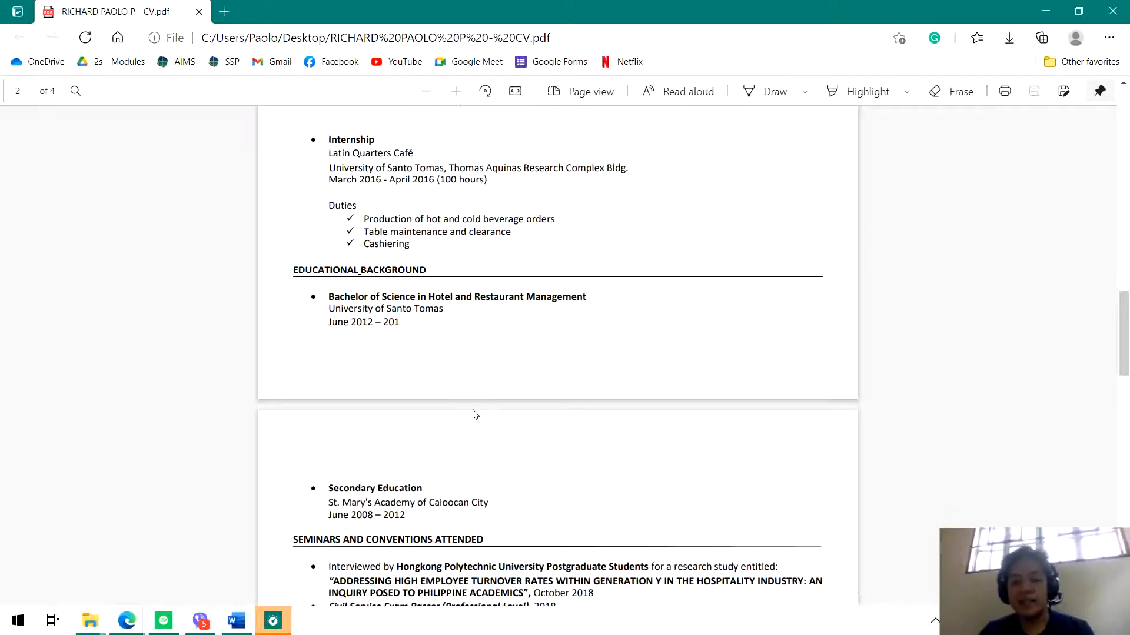
double_click(359, 270)
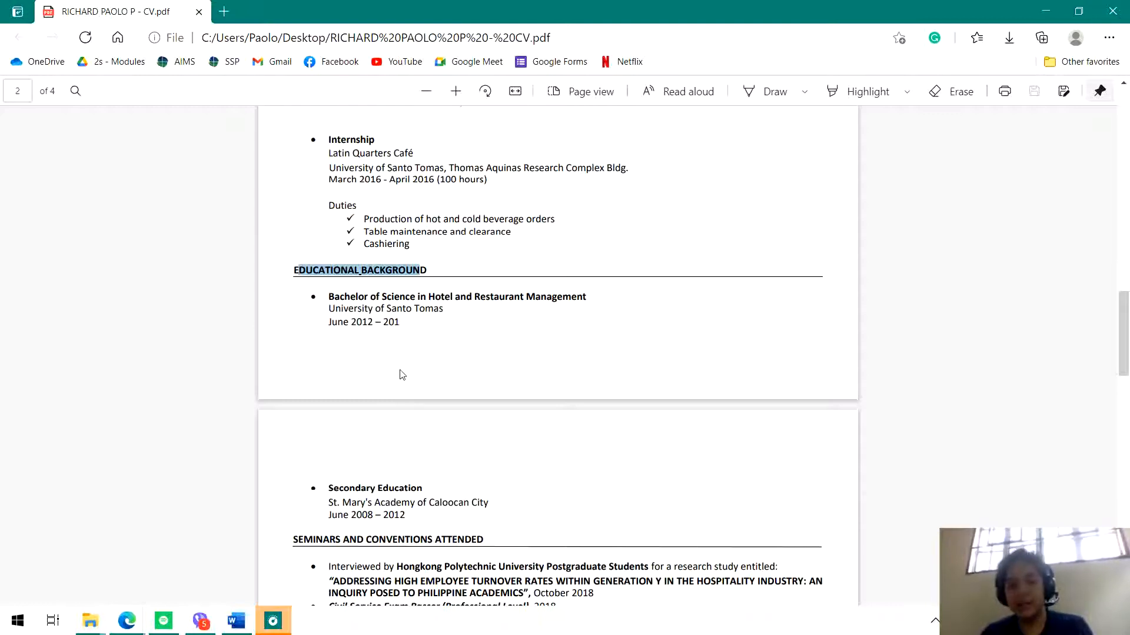
mouse_move(400, 337)
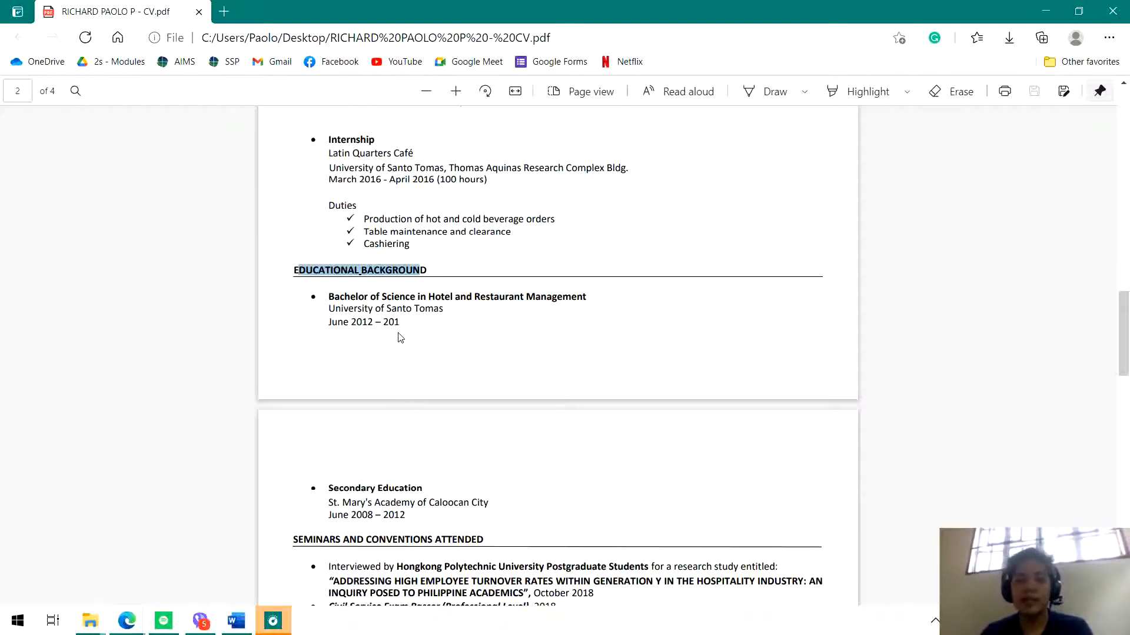
left_click_drag(329, 297, 400, 321)
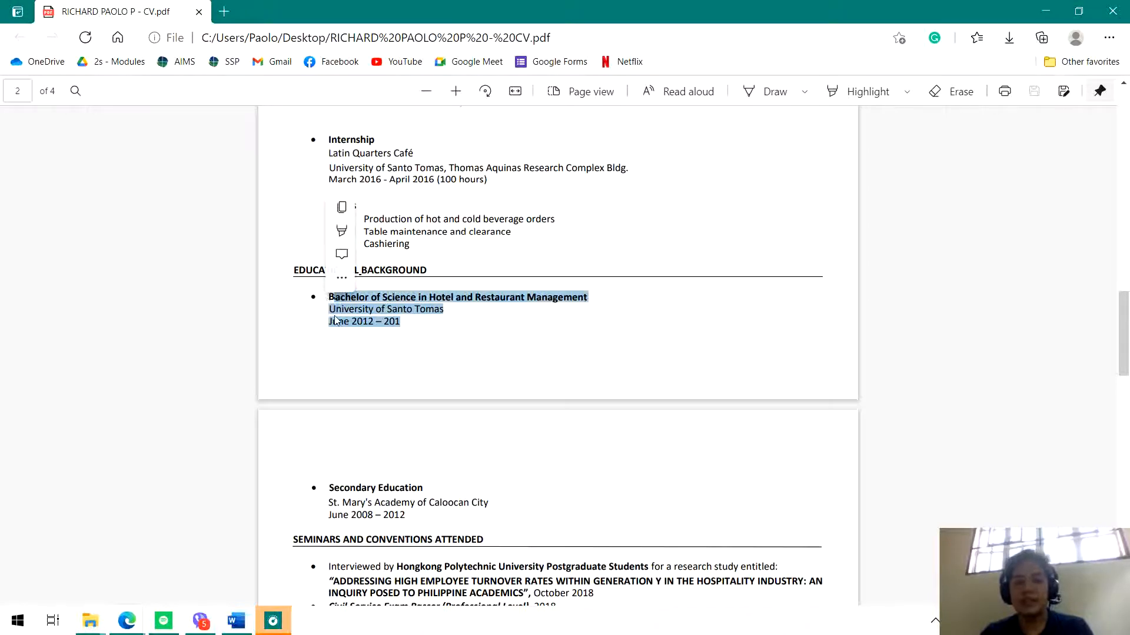
left_click(462, 348)
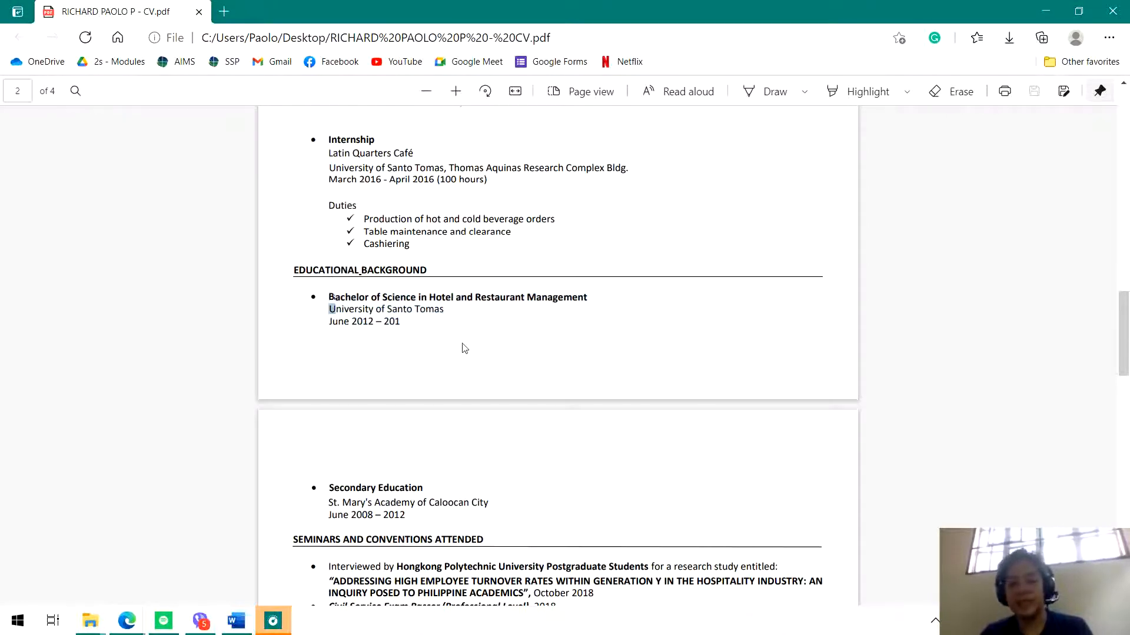
mouse_move(435, 374)
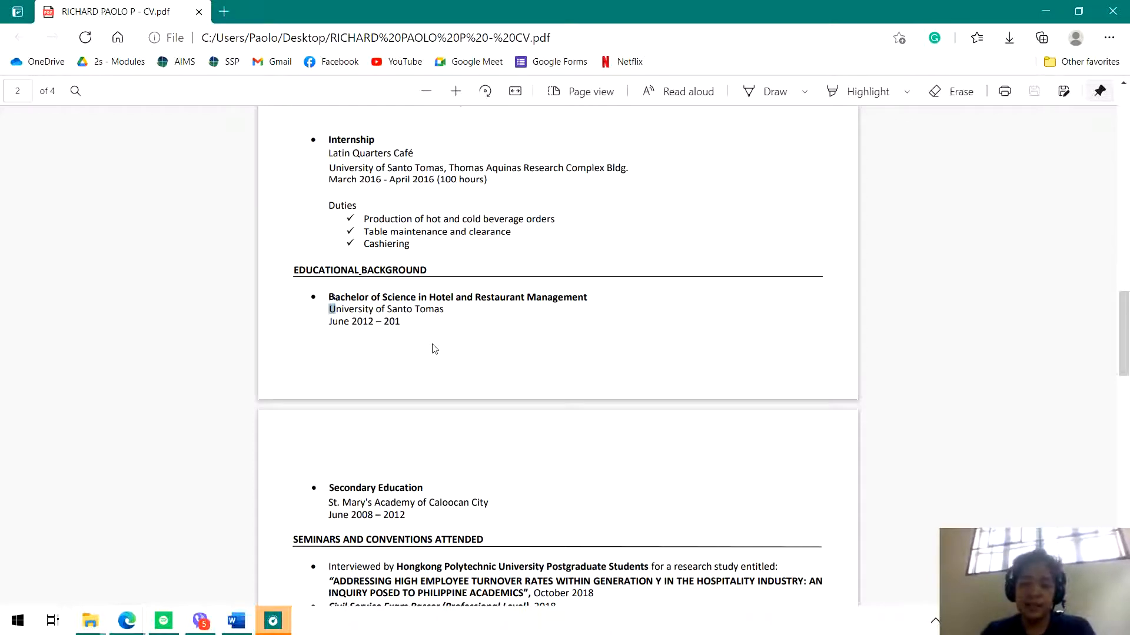
mouse_move(429, 333)
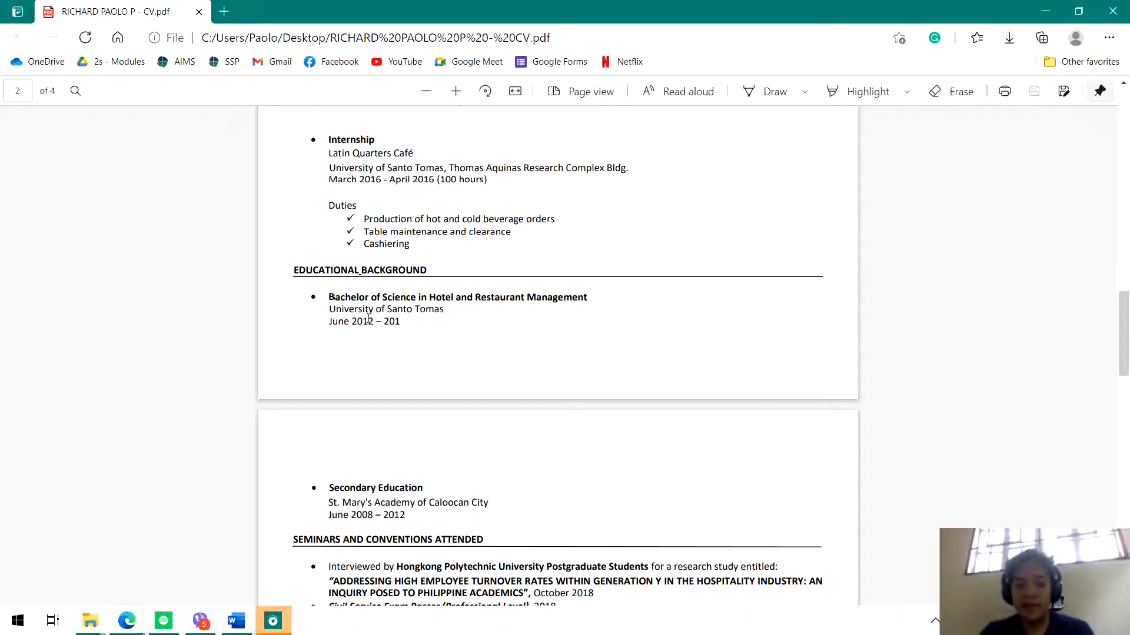
left_click_drag(328, 296, 445, 310)
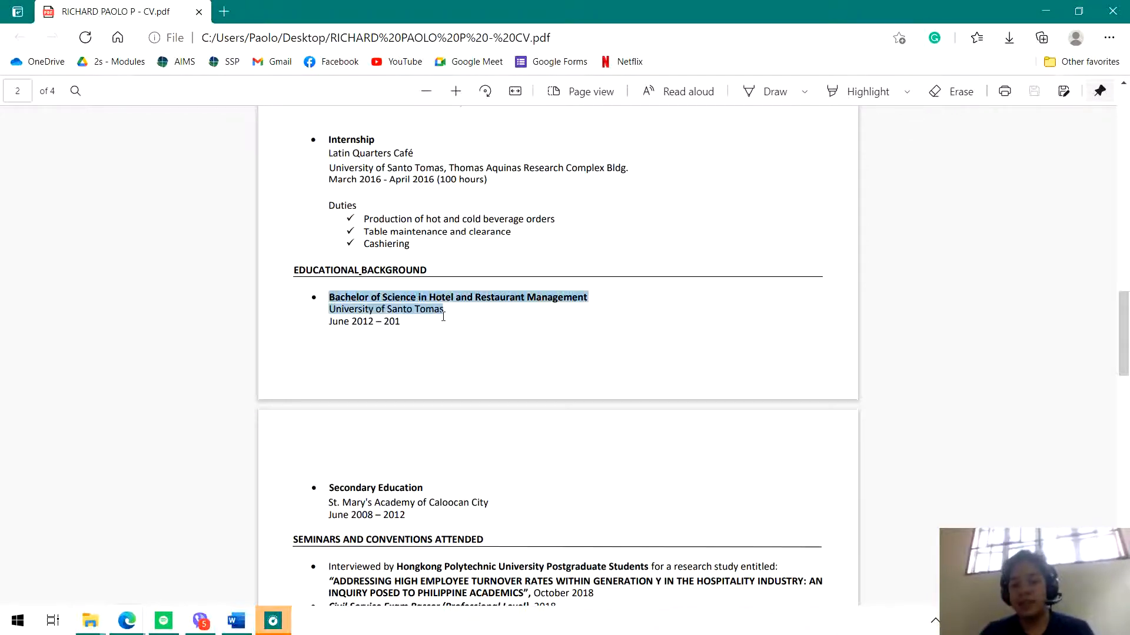
left_click(463, 372)
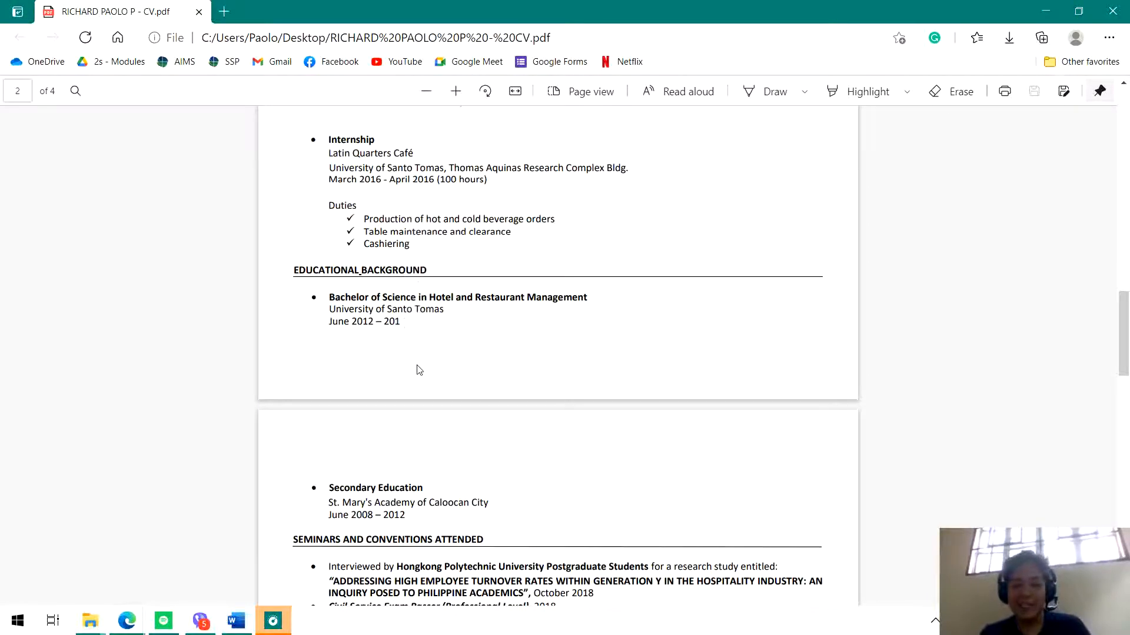
mouse_move(404, 312)
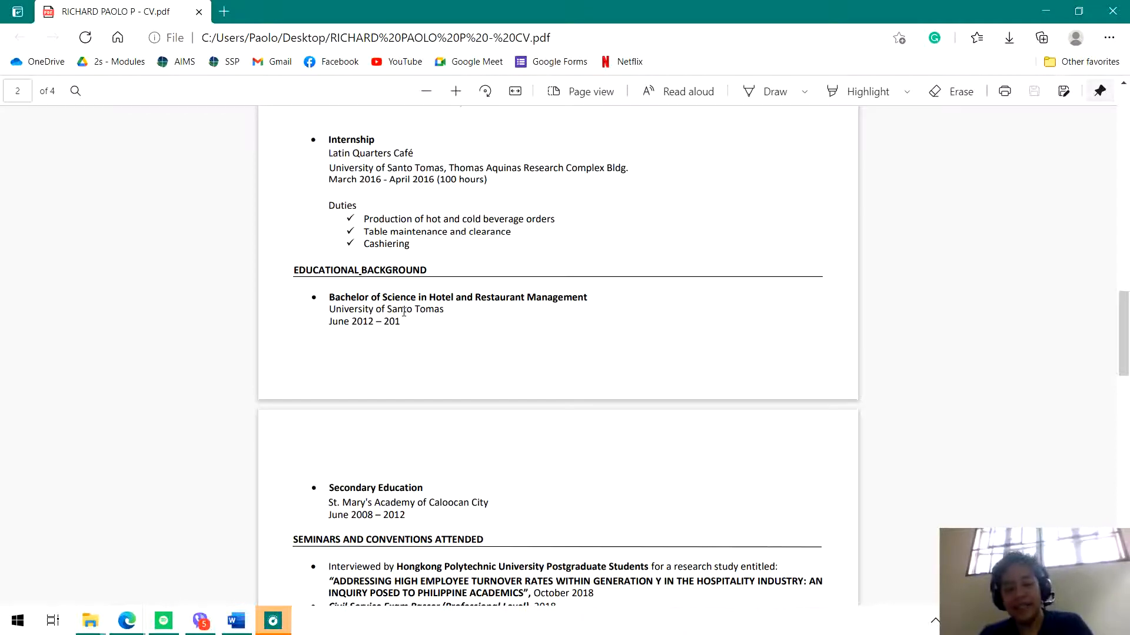
left_click(234, 620)
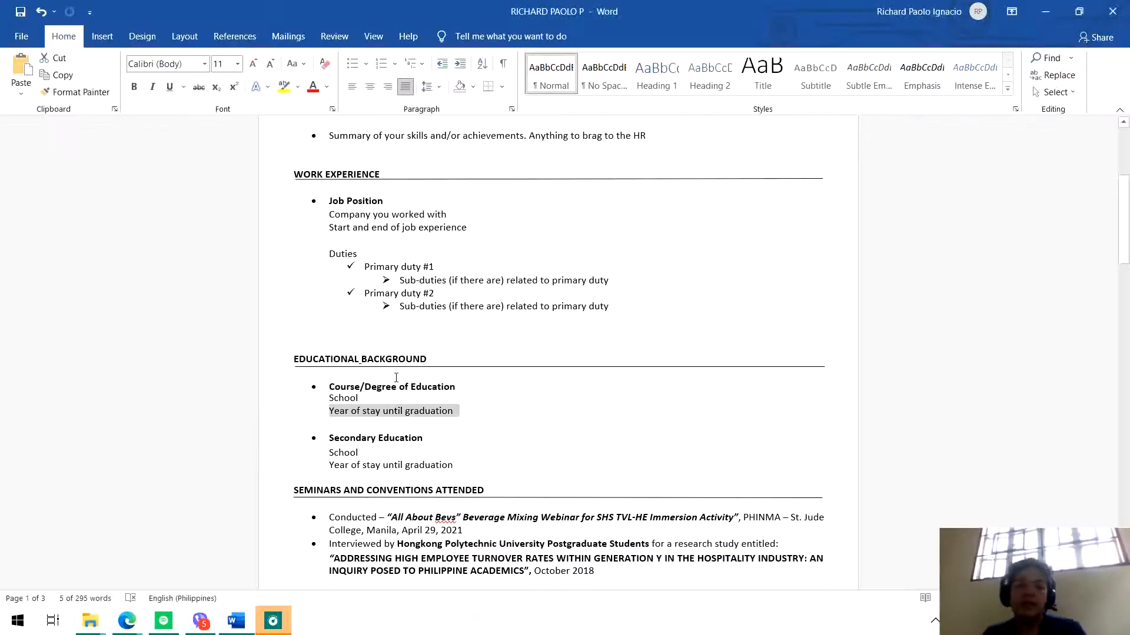
Replace the degree placeholder with 'BS Bachelor of Science in Marketing Management'.
left_click(391, 387)
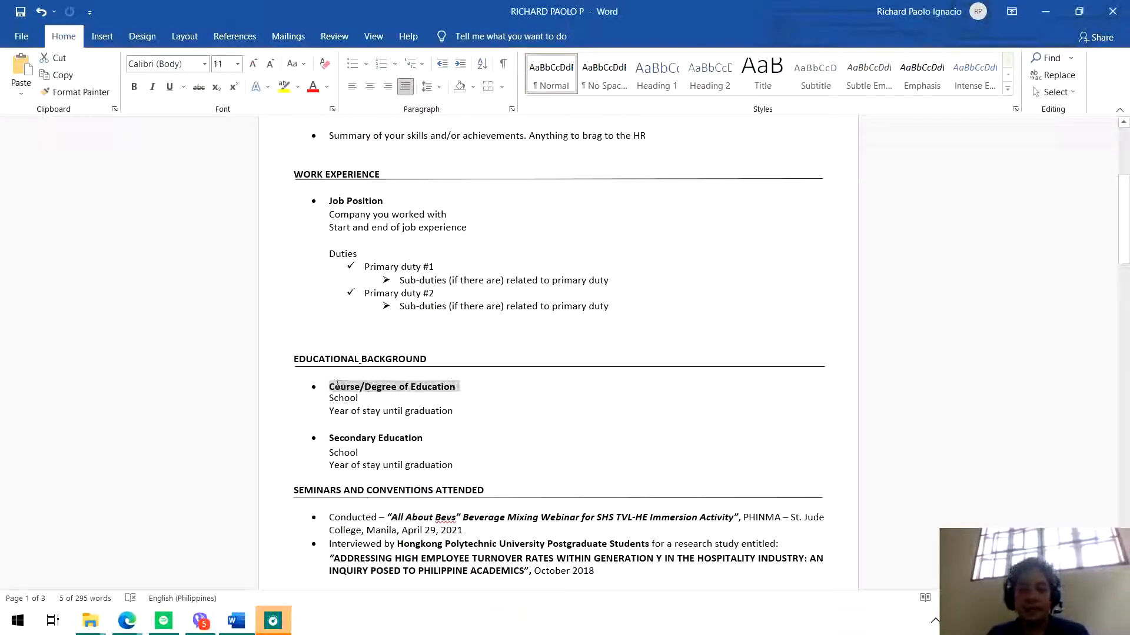
type("BS")
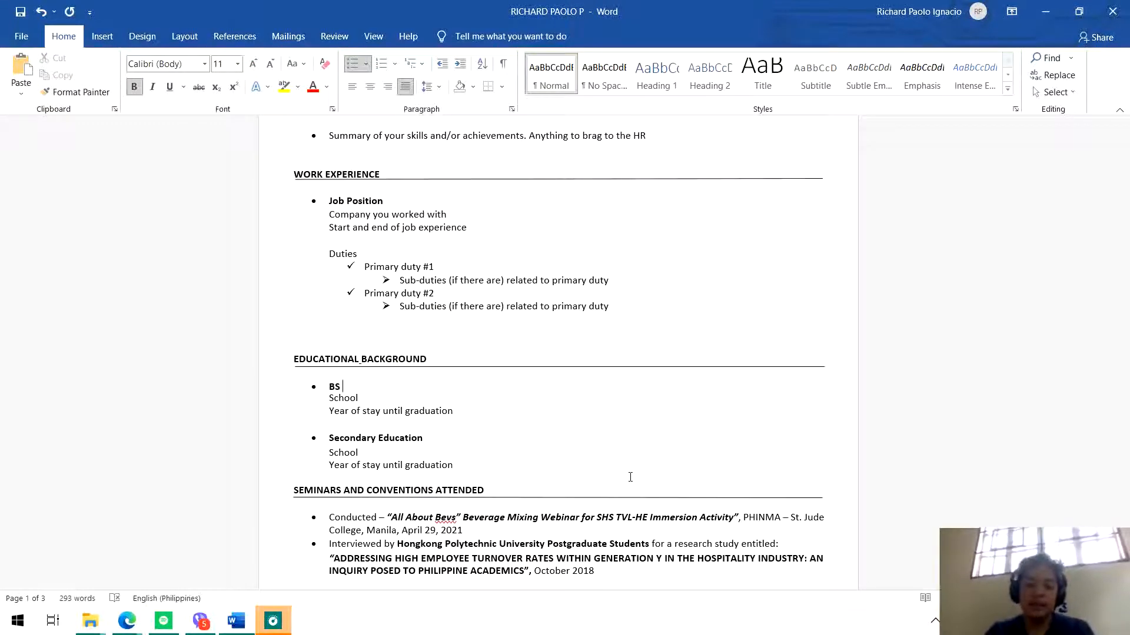
type("Bachelor of Sc")
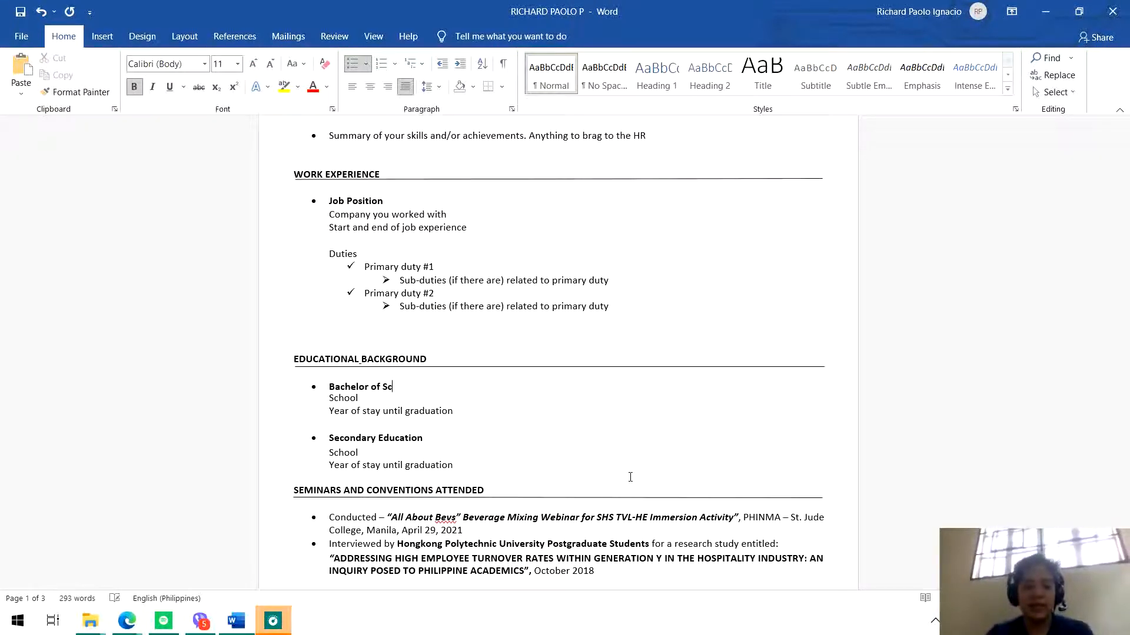
type("ience in Market")
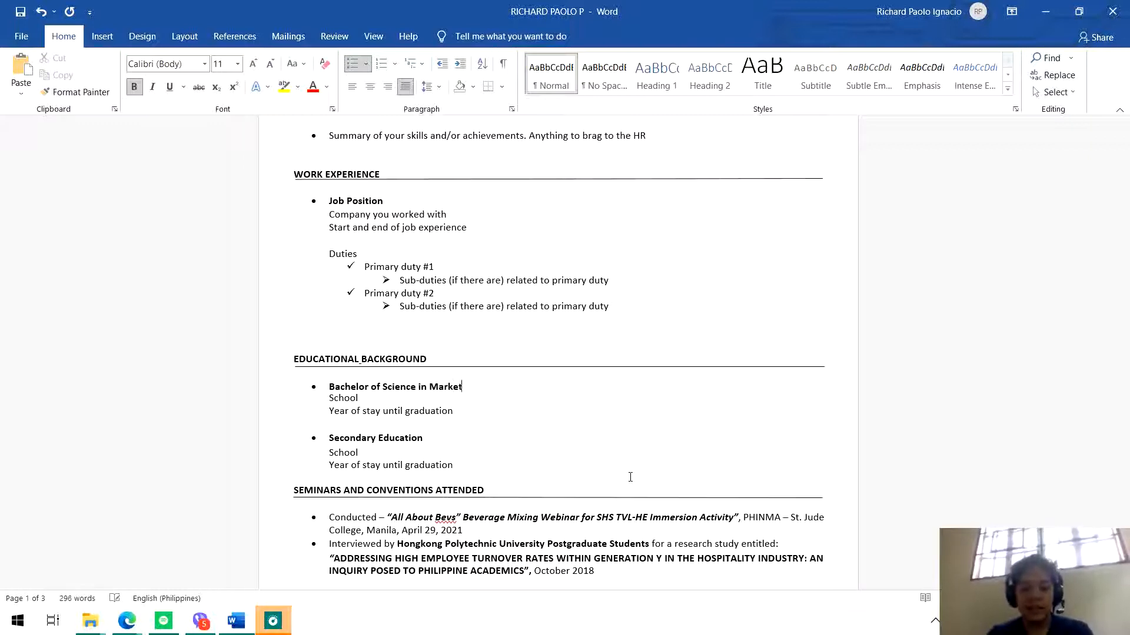
type("ing Manageqm")
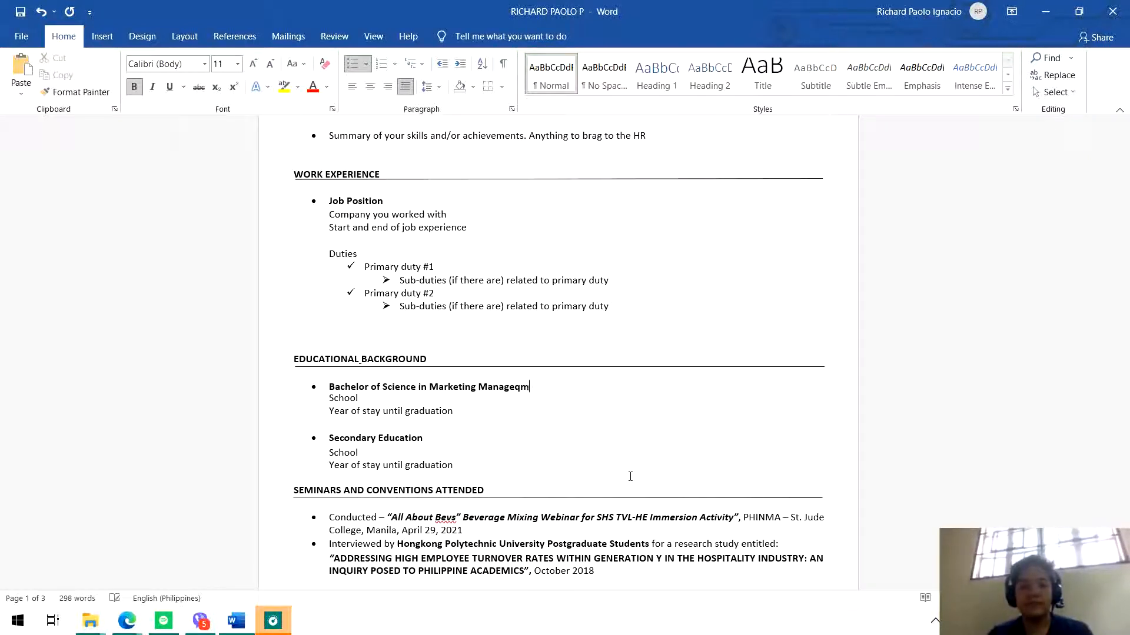
type("ent")
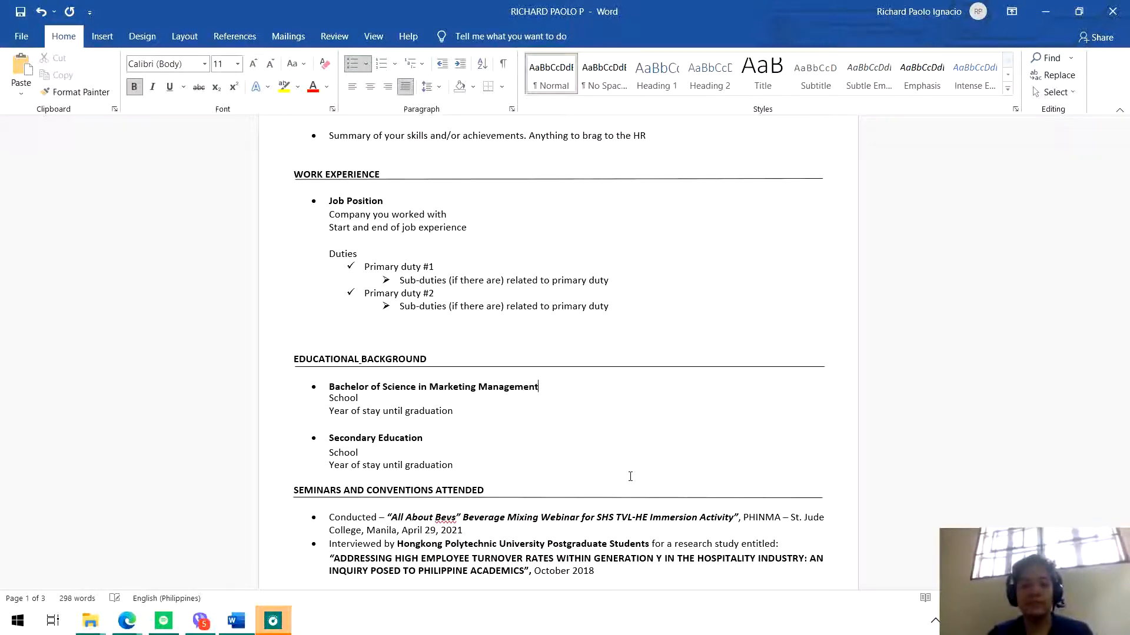
Replace the school placeholder with 'PHINMA - St. Jude College, Manila' and enter the June 2018 - Present dates.
double_click(343, 398)
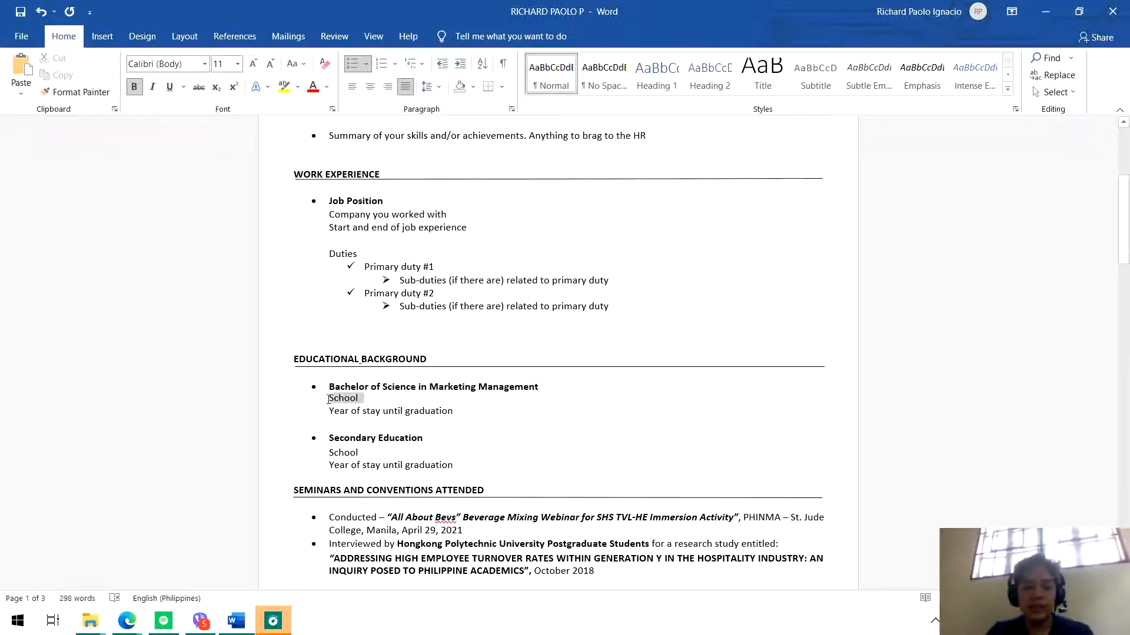
type("PHINMA -")
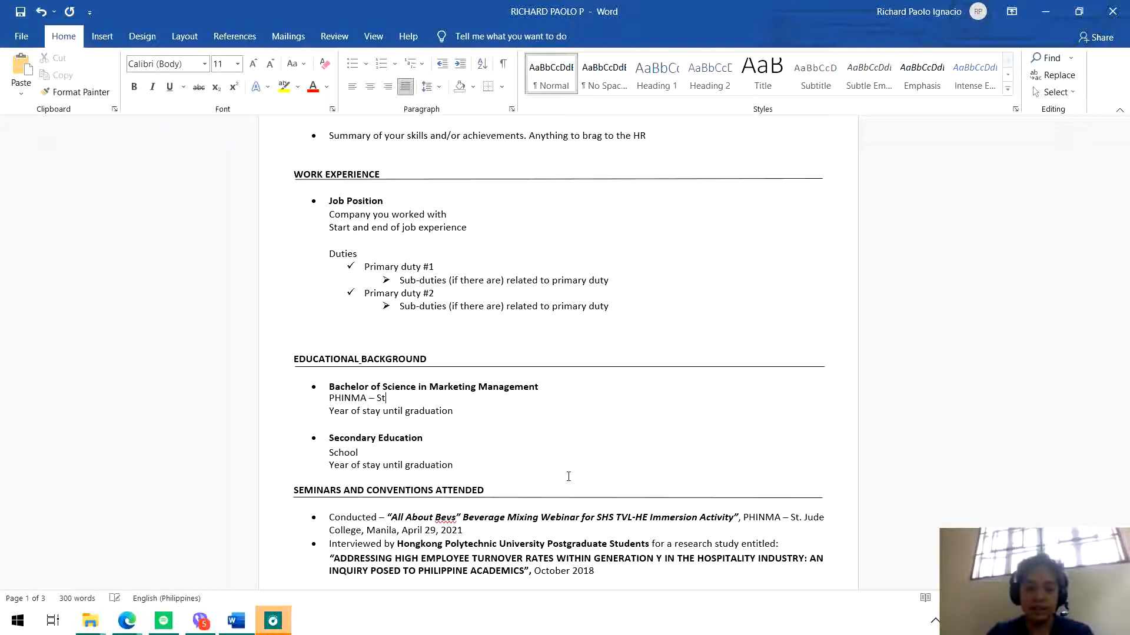
type(". Jude Colleg")
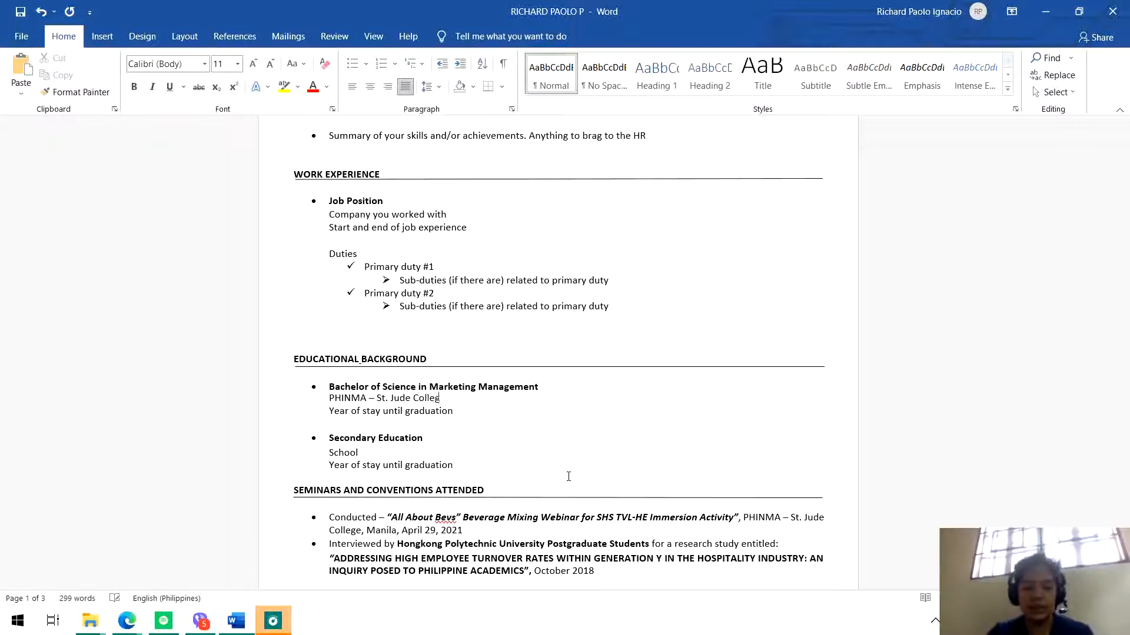
type(", Manila")
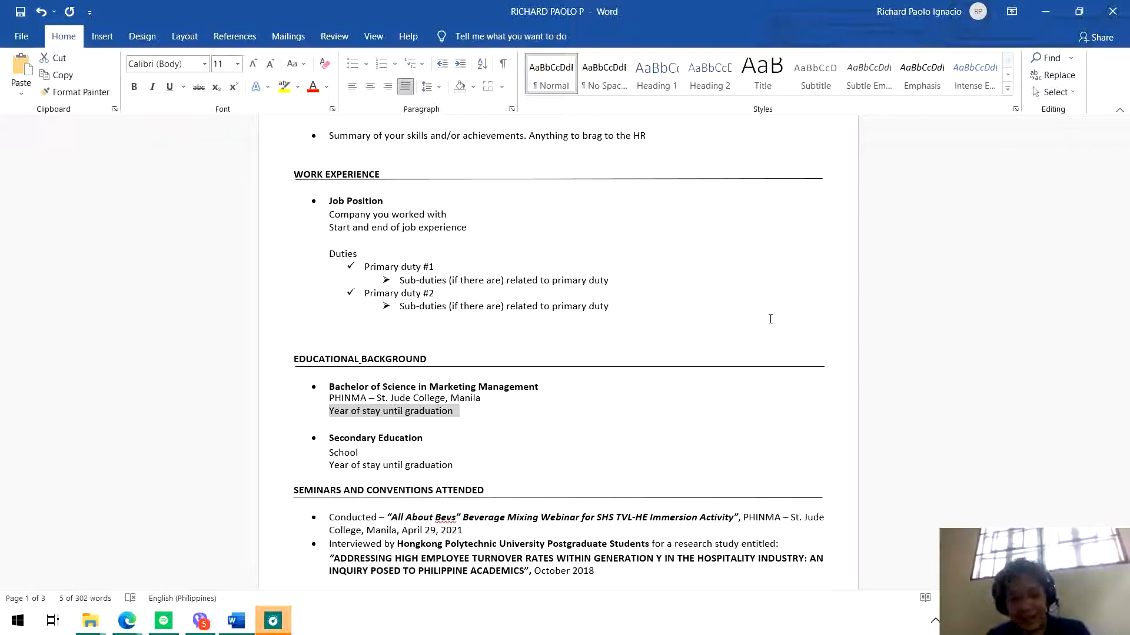
type("201")
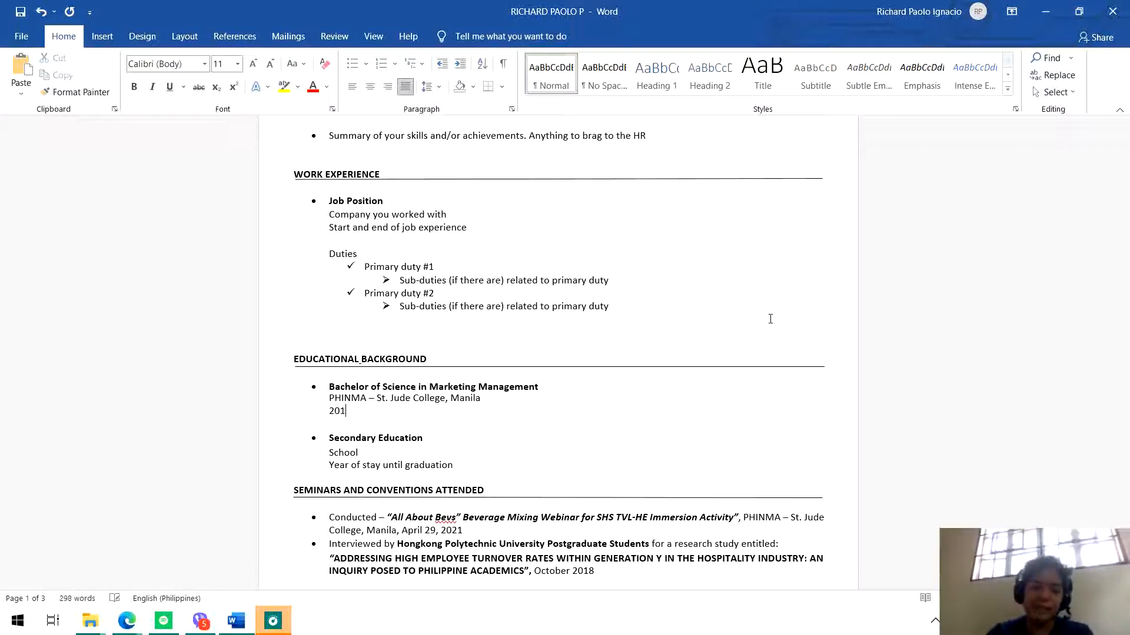
type("June")
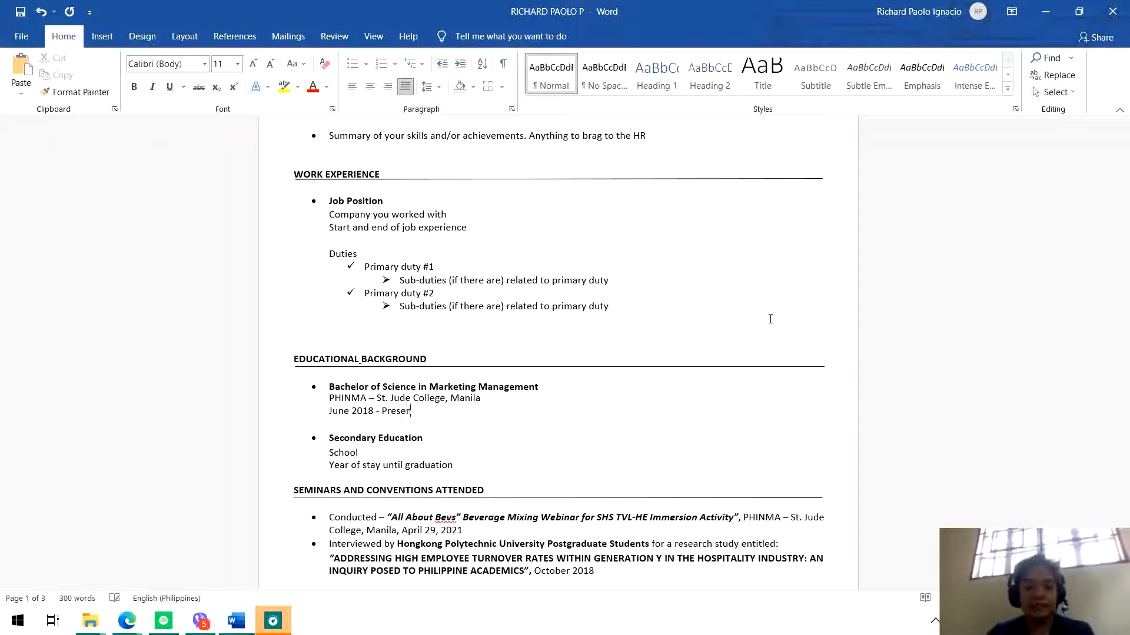
type("t")
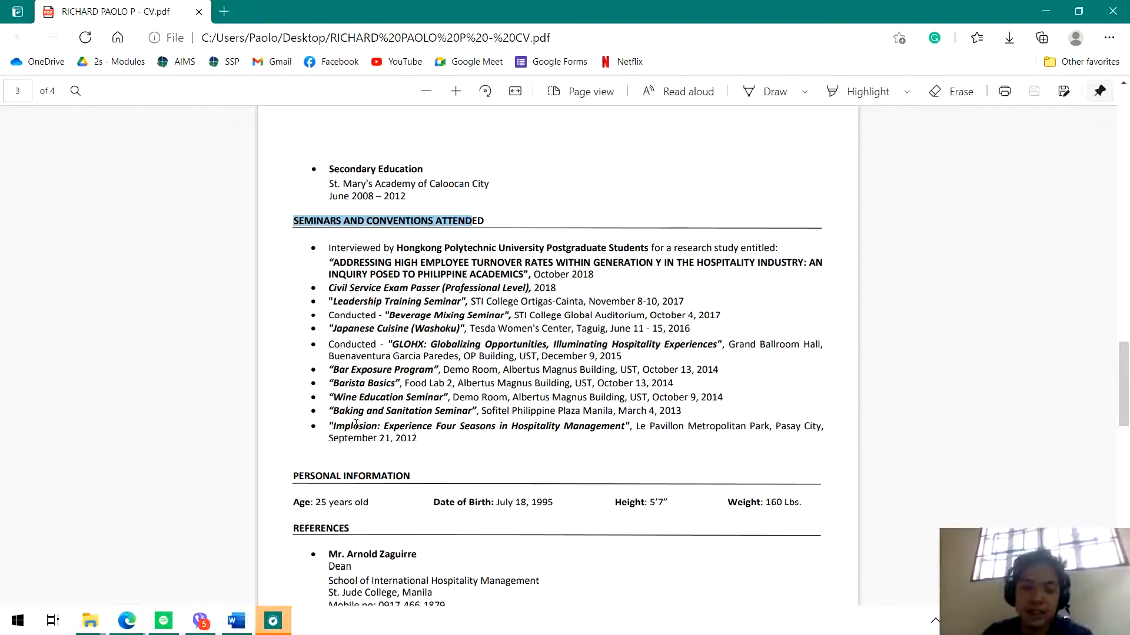
Select the PDF's Seminars and Conventions Attended heading.
left_click_drag(329, 426, 459, 426)
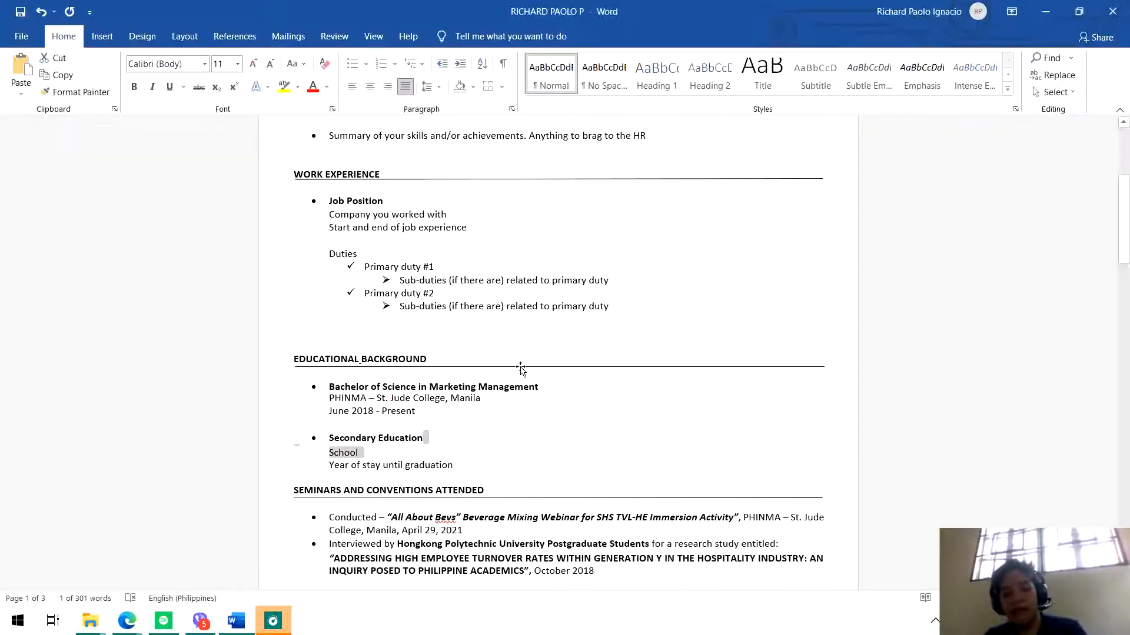
Scroll the Word template down to its Seminars and Conventions Attended section.
scroll("down", 3)
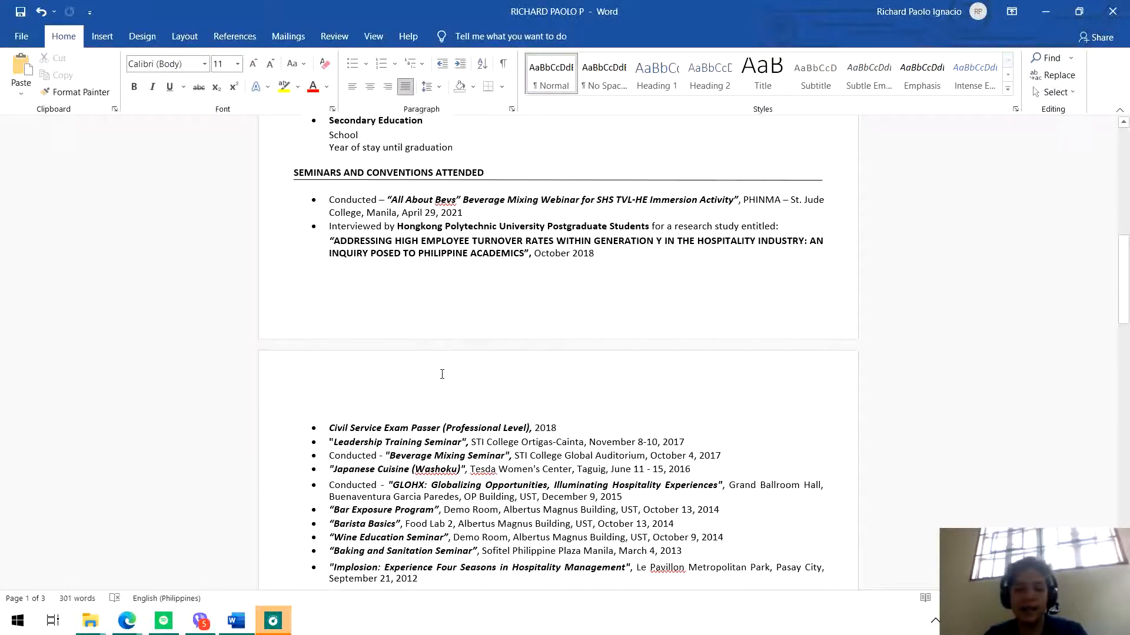
scroll("down", 3)
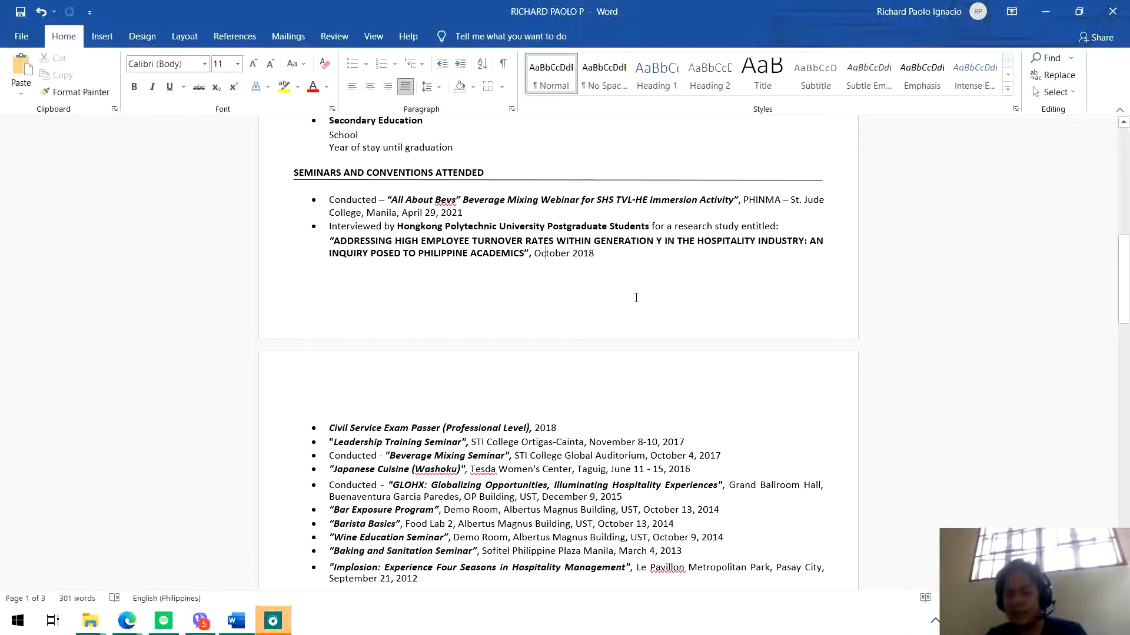
mouse_move(669, 390)
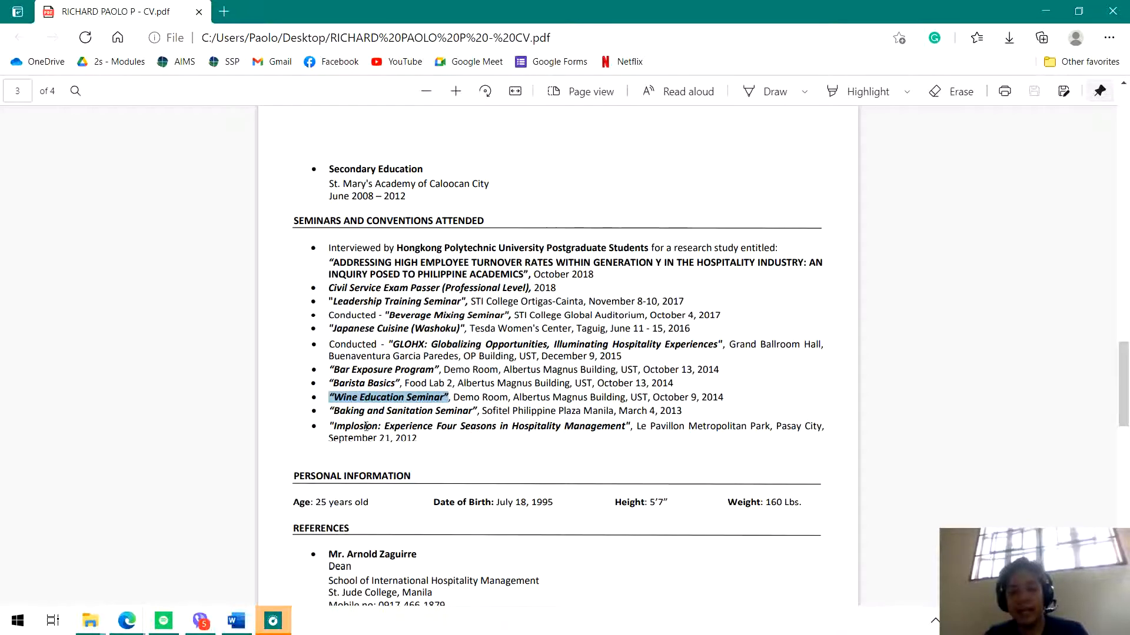
mouse_move(380, 409)
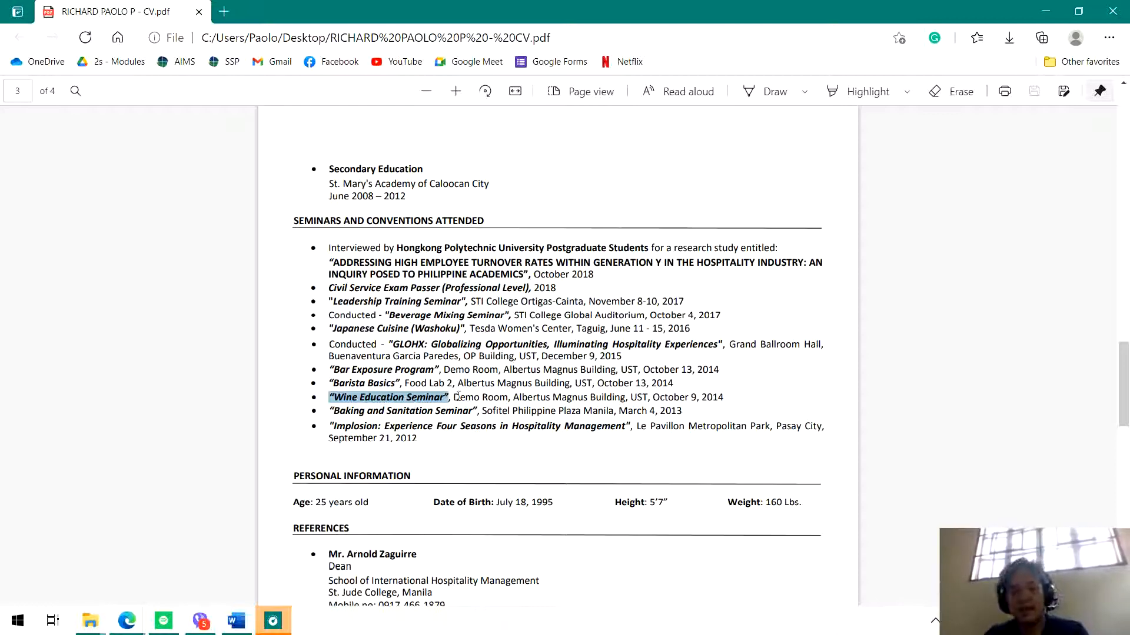
Select the Wine Education Seminar title and its venue text in the PDF.
left_click_drag(452, 396, 554, 397)
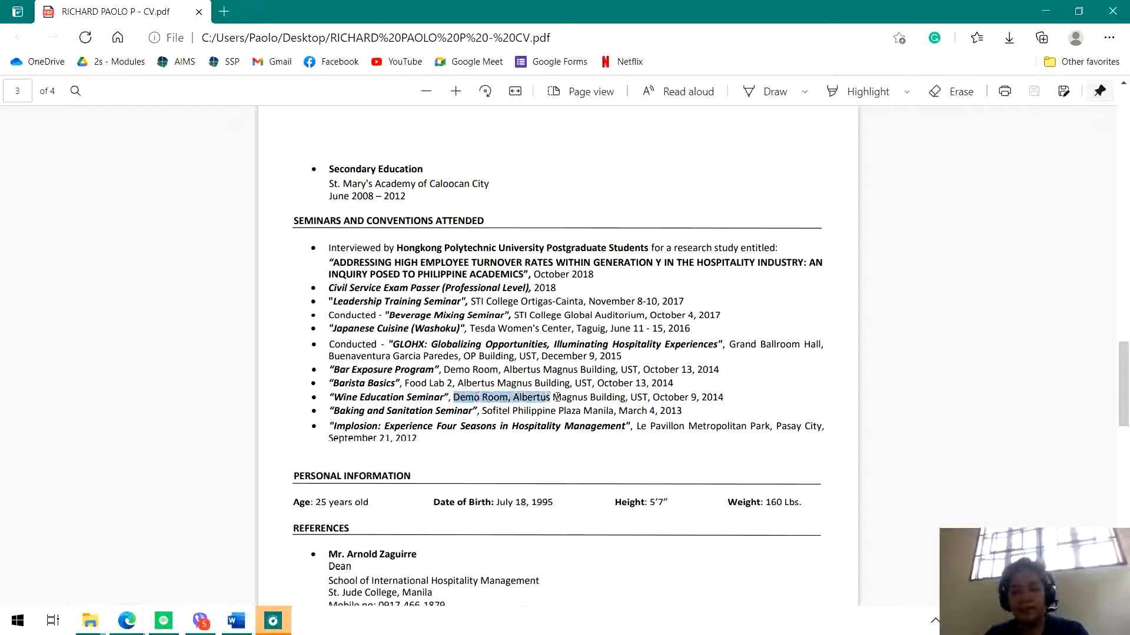
left_click_drag(547, 396, 682, 397)
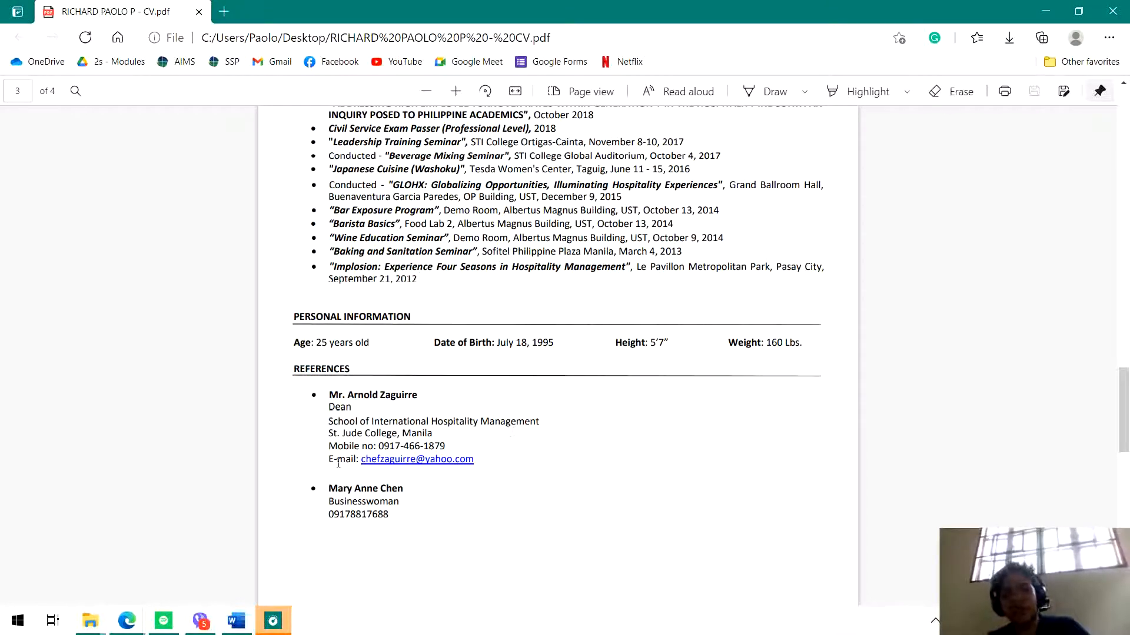
mouse_move(302, 580)
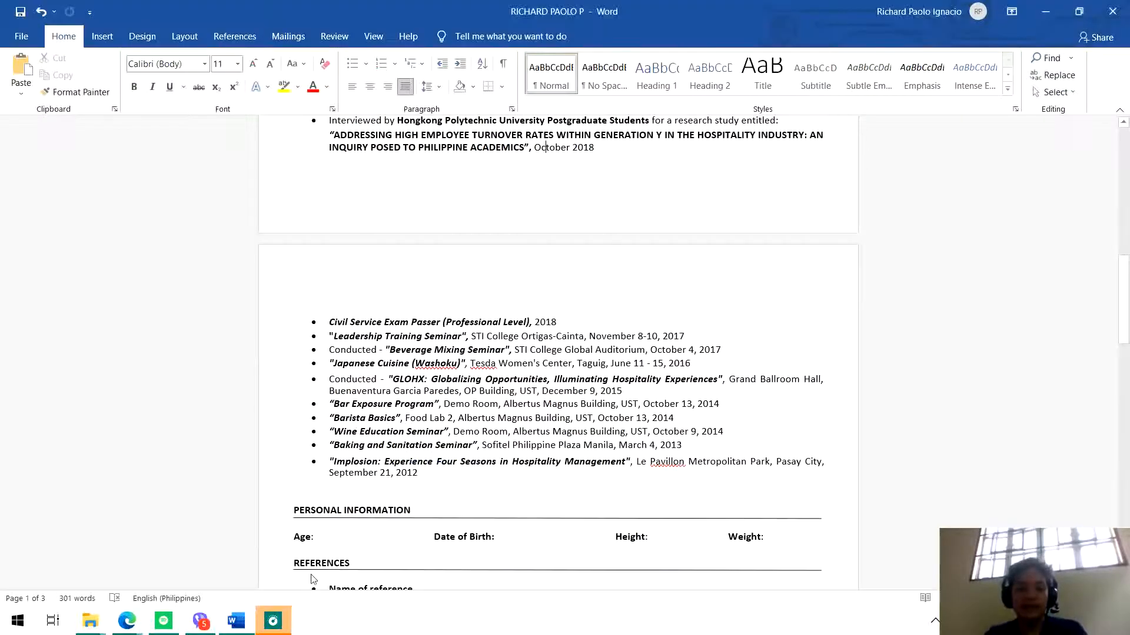
scroll("down", 3)
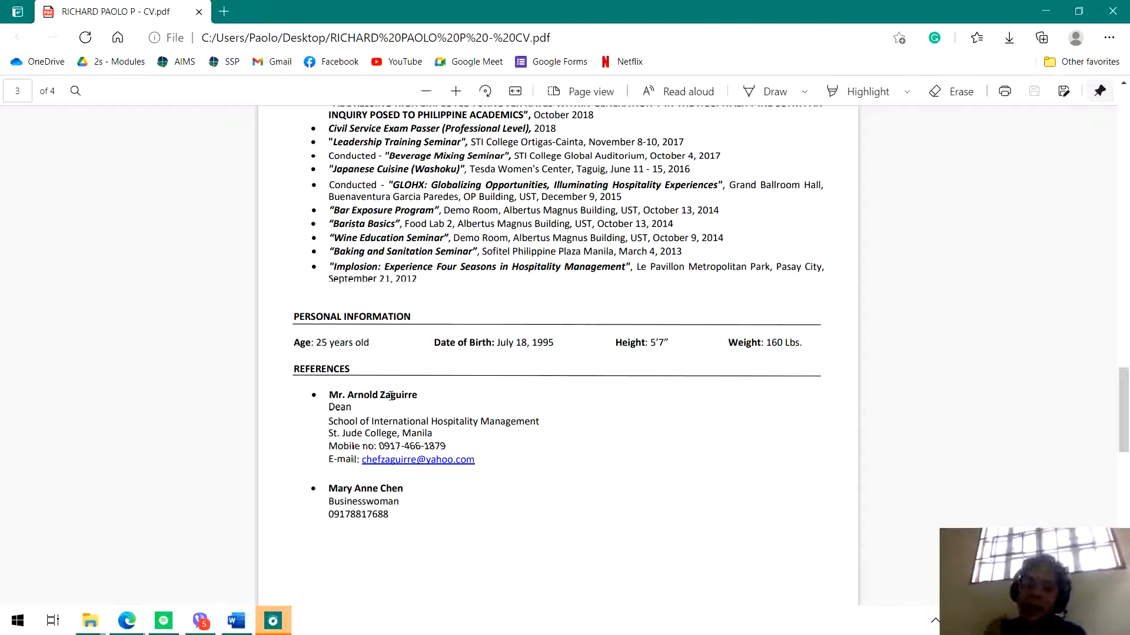
mouse_move(504, 474)
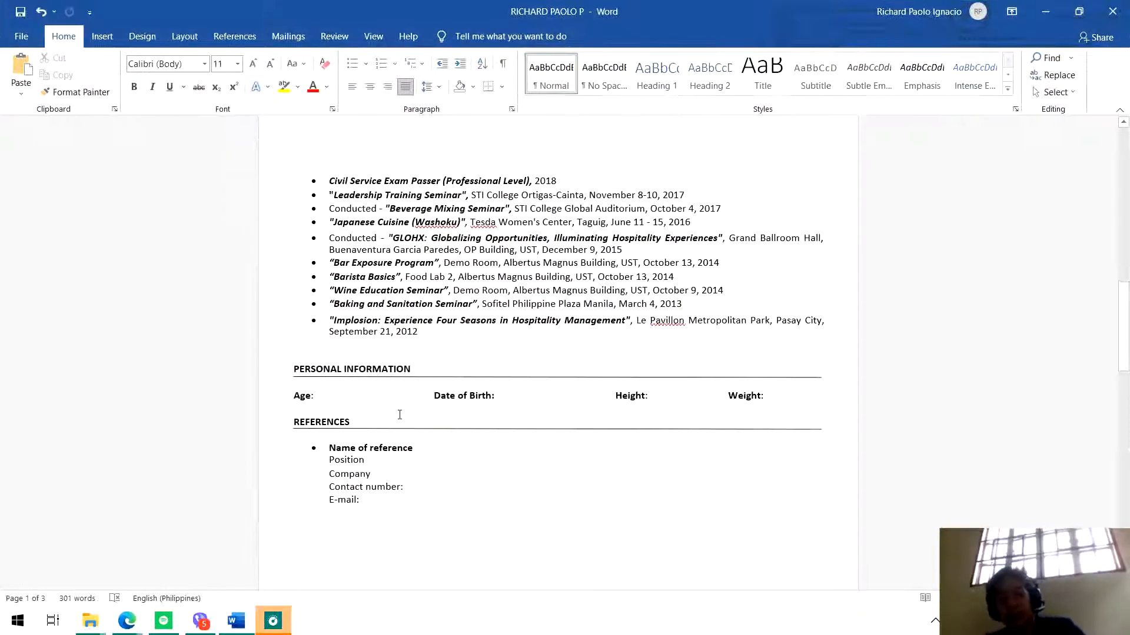
Pick the 'Name of reference' placeholder in the template's References section.
double_click(370, 447)
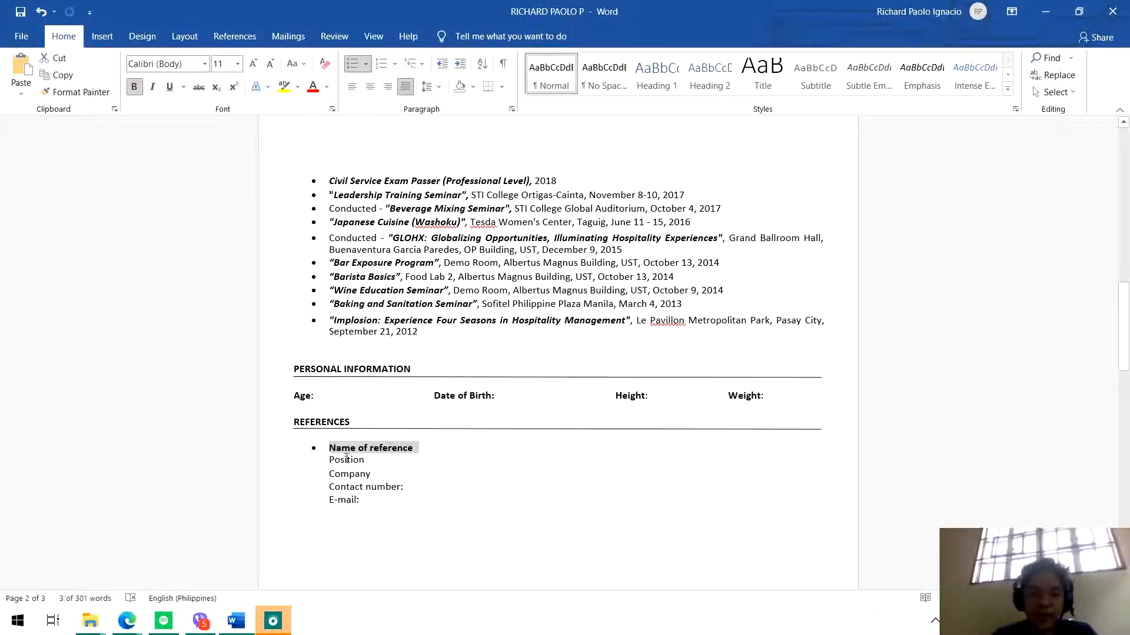